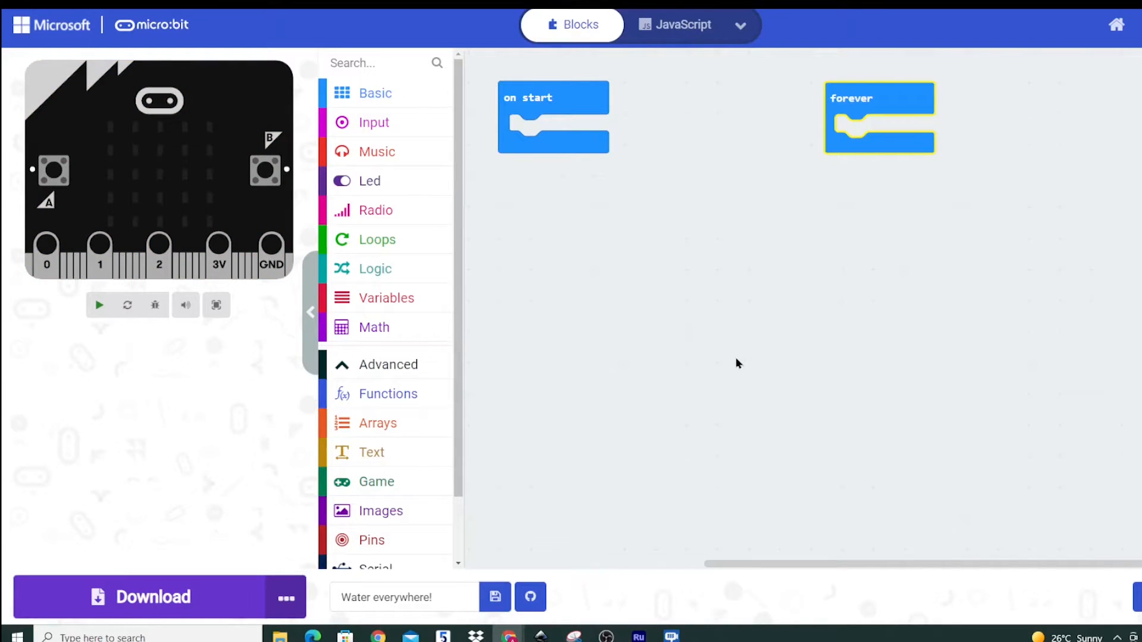
Step: Start on start with an analog write of 1023 to pin P1
left_click(100, 304)
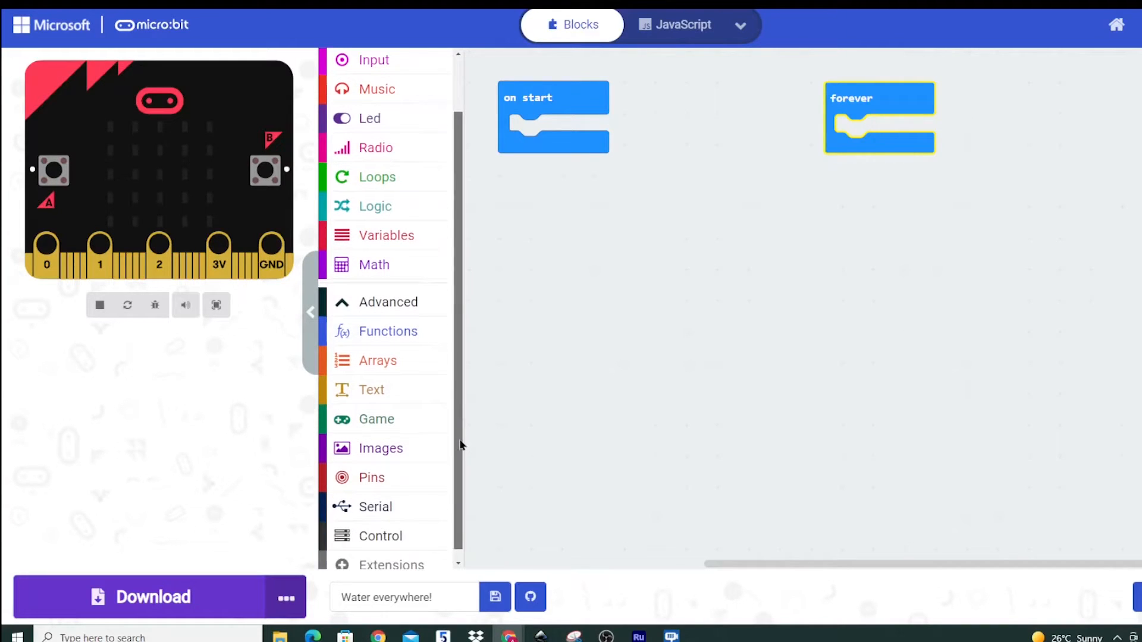
left_click(371, 477)
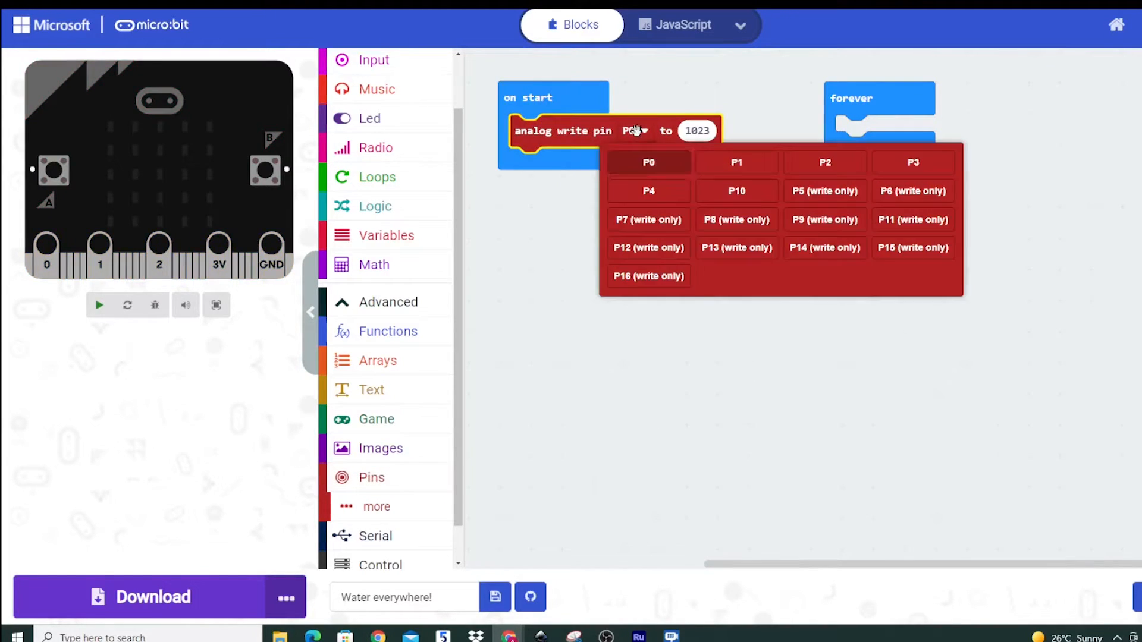
left_click(735, 161)
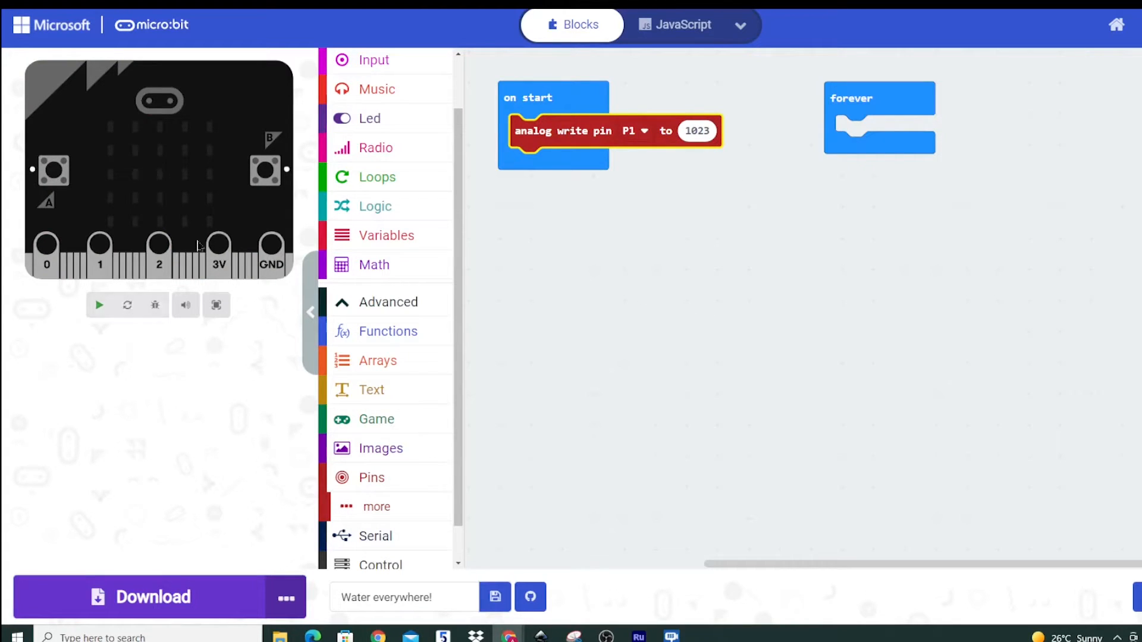
left_click(99, 305)
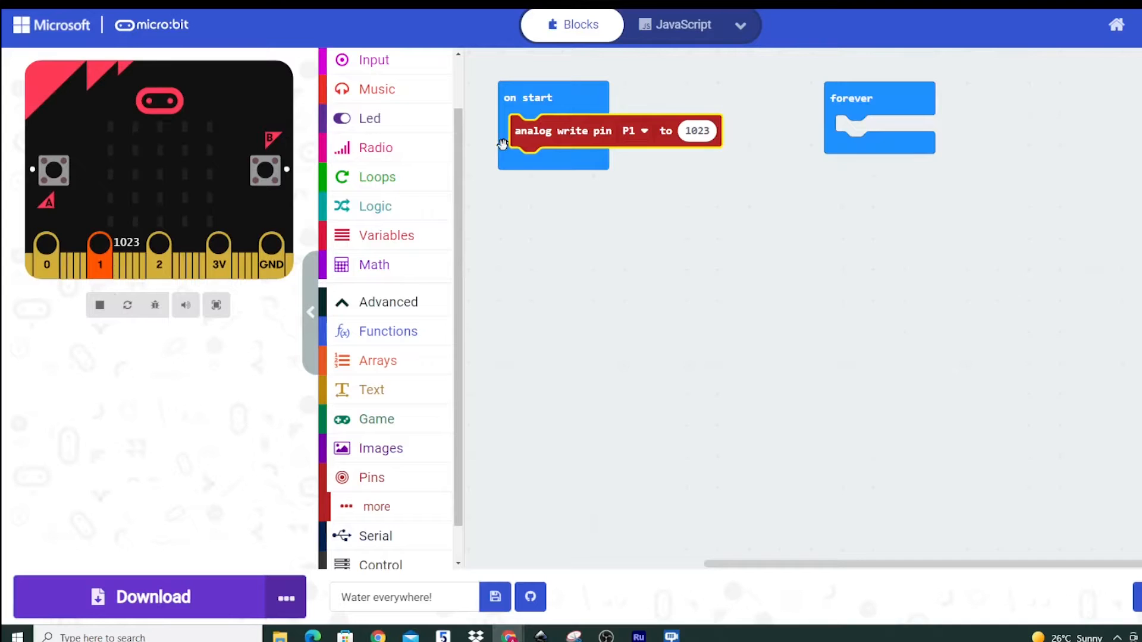
mouse_move(528, 239)
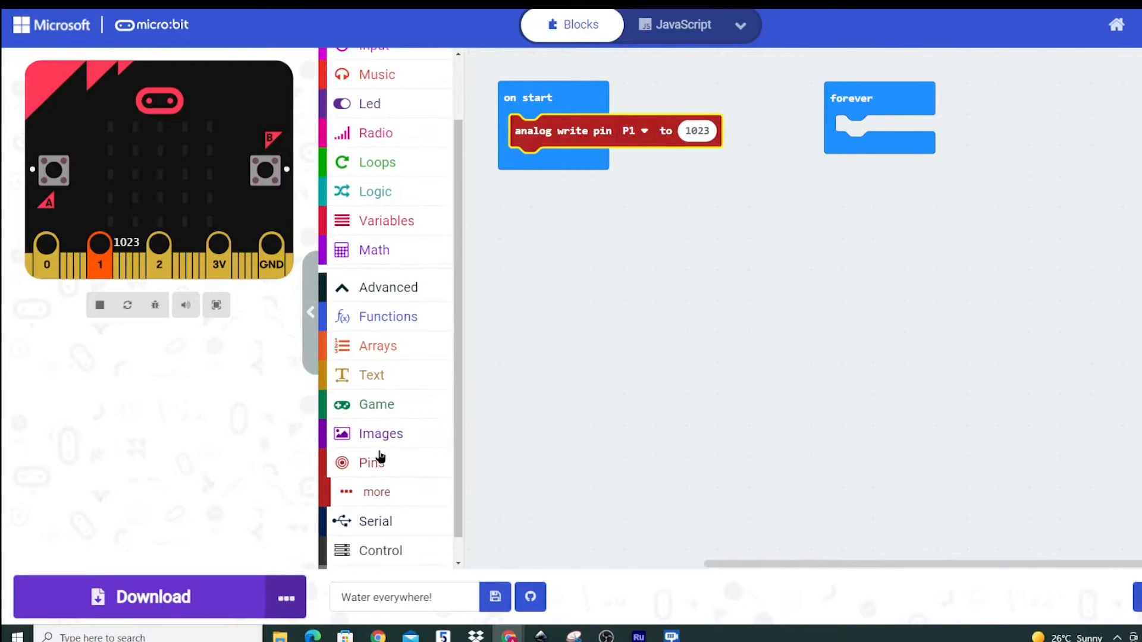
left_click(371, 463)
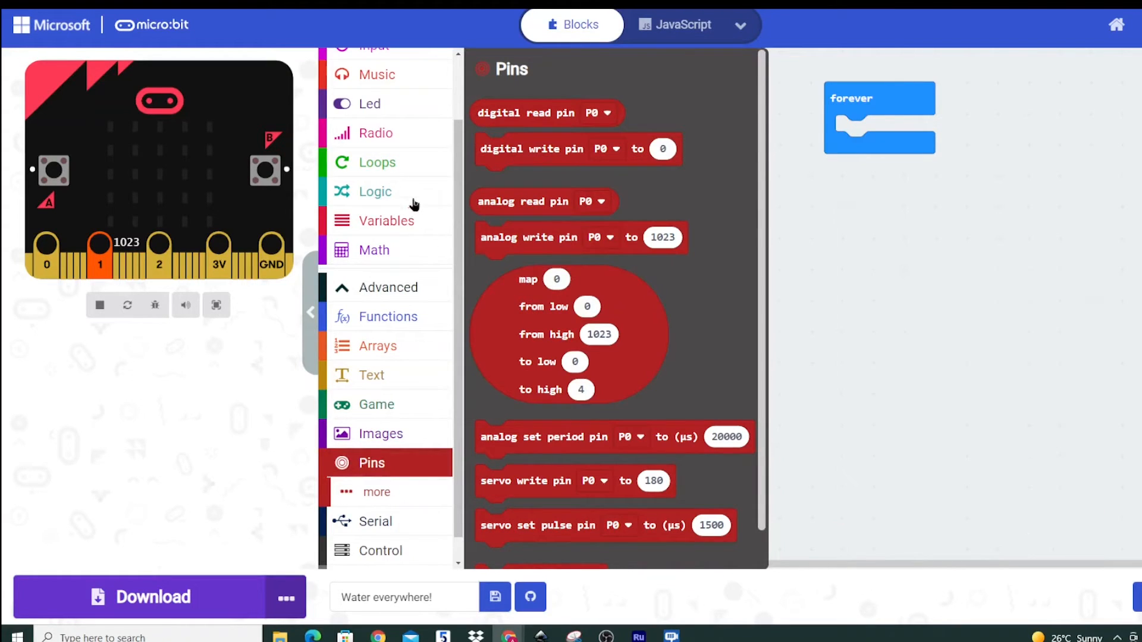
Step: Create the 'Moisture reading' variable and place 'set Moisture reading to 0' under the analog write
left_click(386, 221)
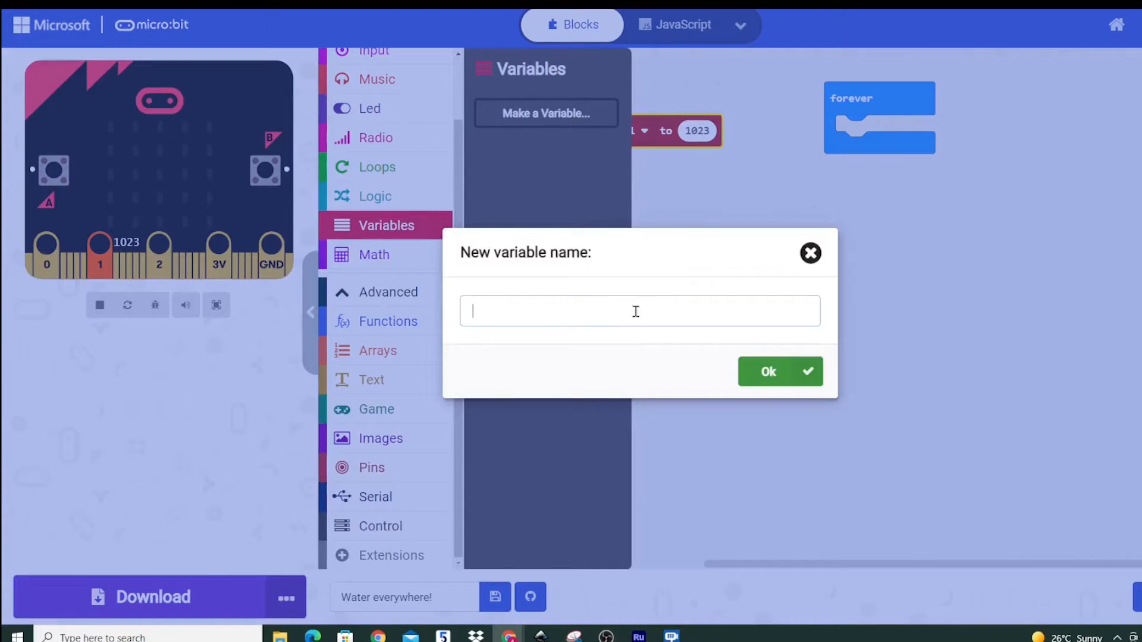
type("Moisture reading")
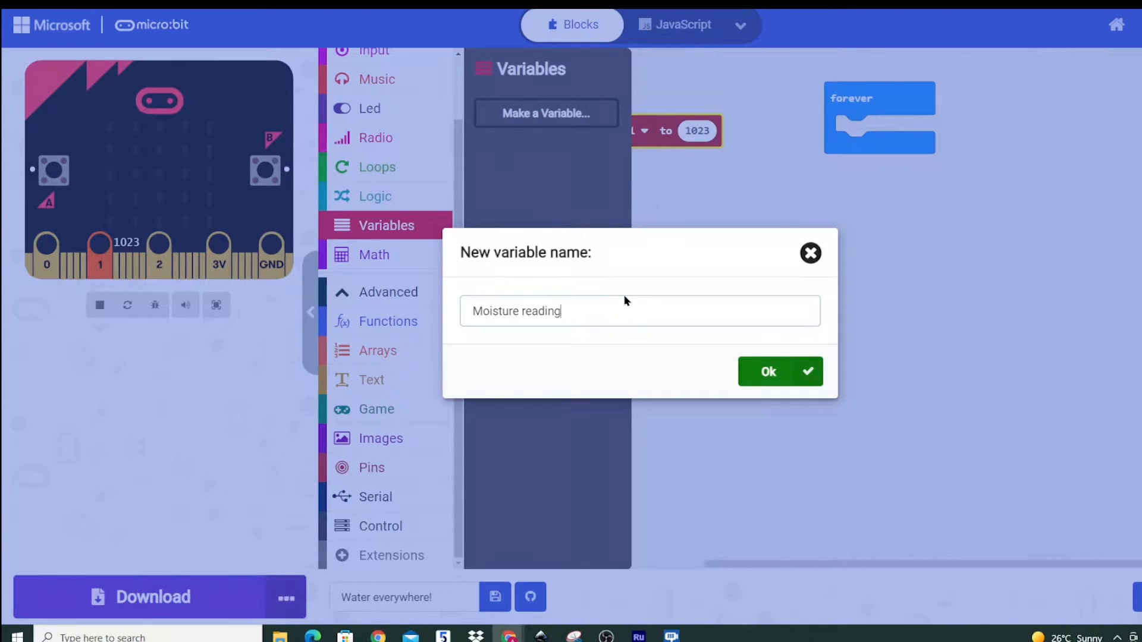
left_click(779, 371)
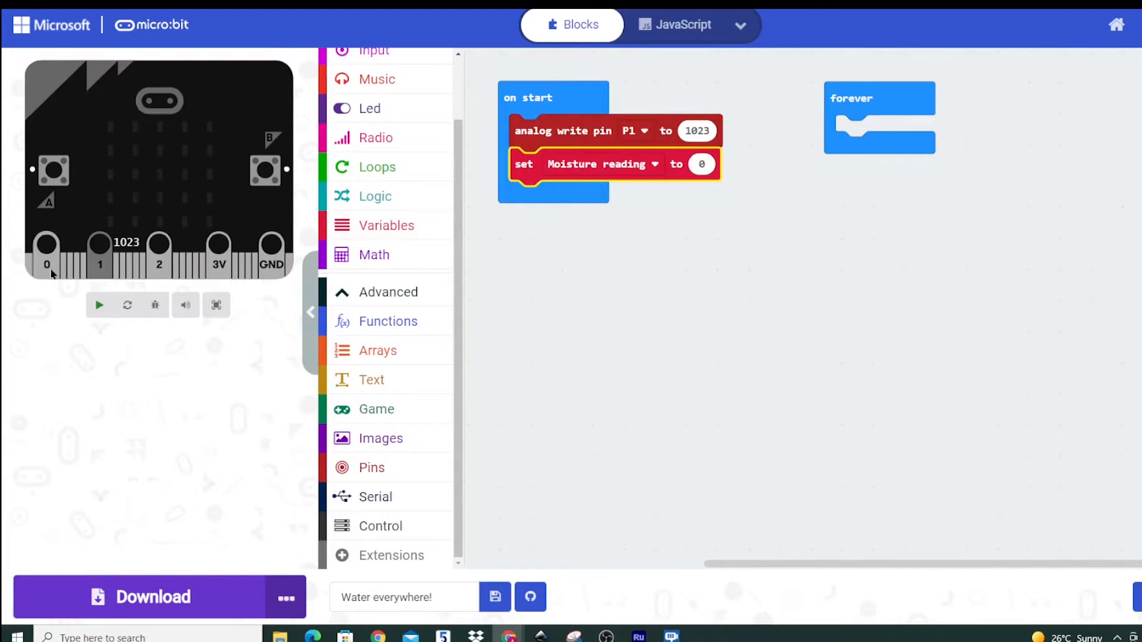
left_click(98, 305)
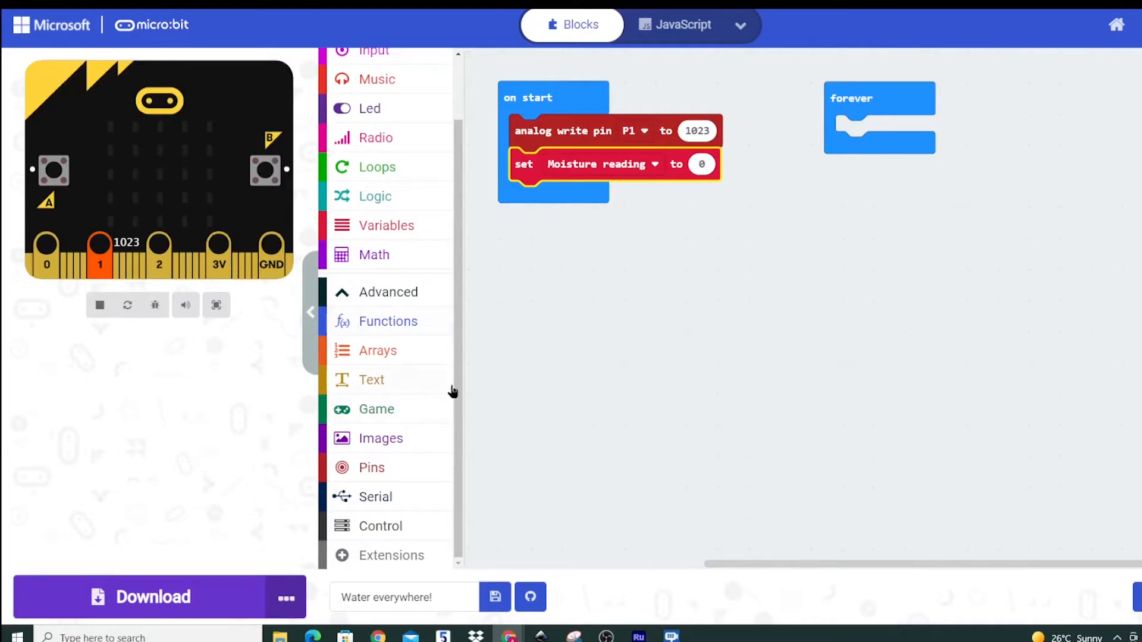
Step: Set Moisture reading to analog read pin P0 and add another analog write below
left_click(371, 467)
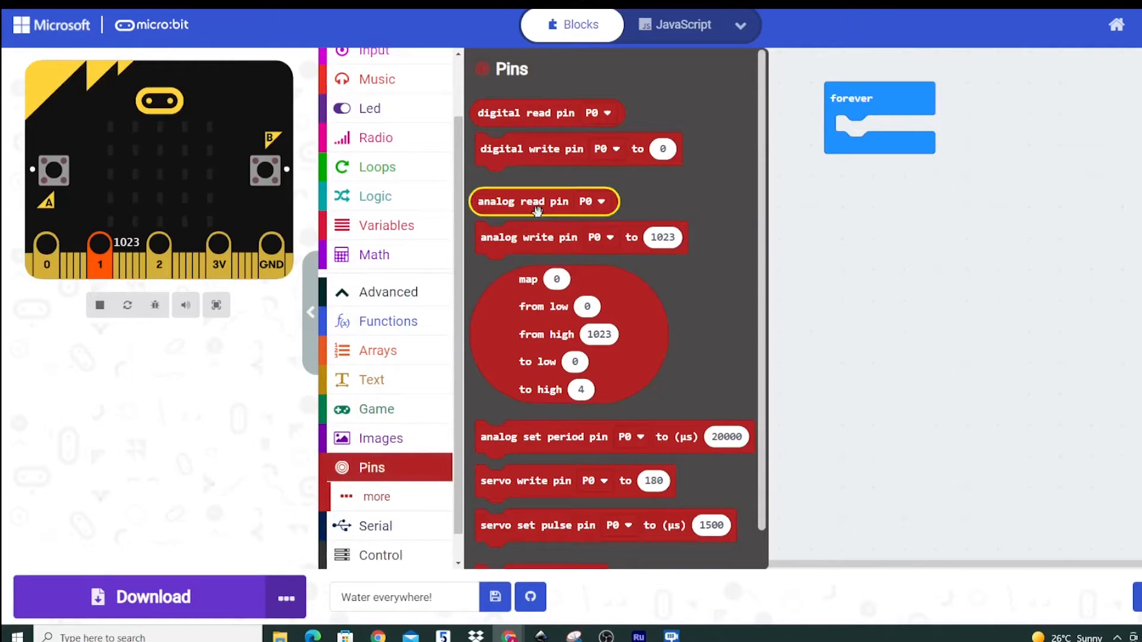
left_click_drag(544, 201, 743, 162)
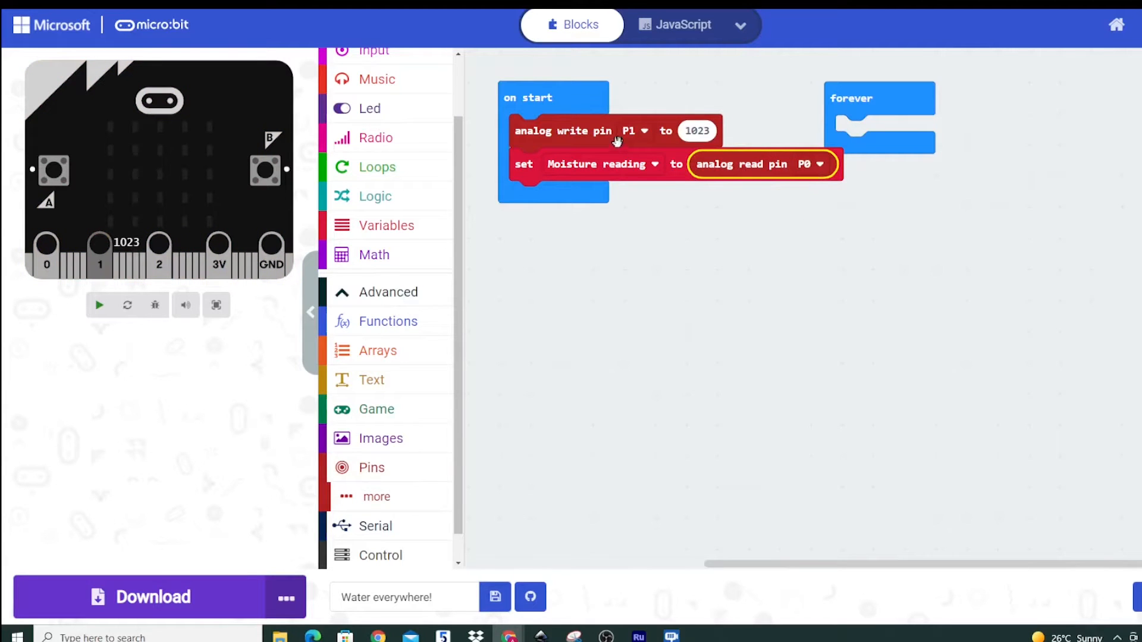
left_click(100, 305)
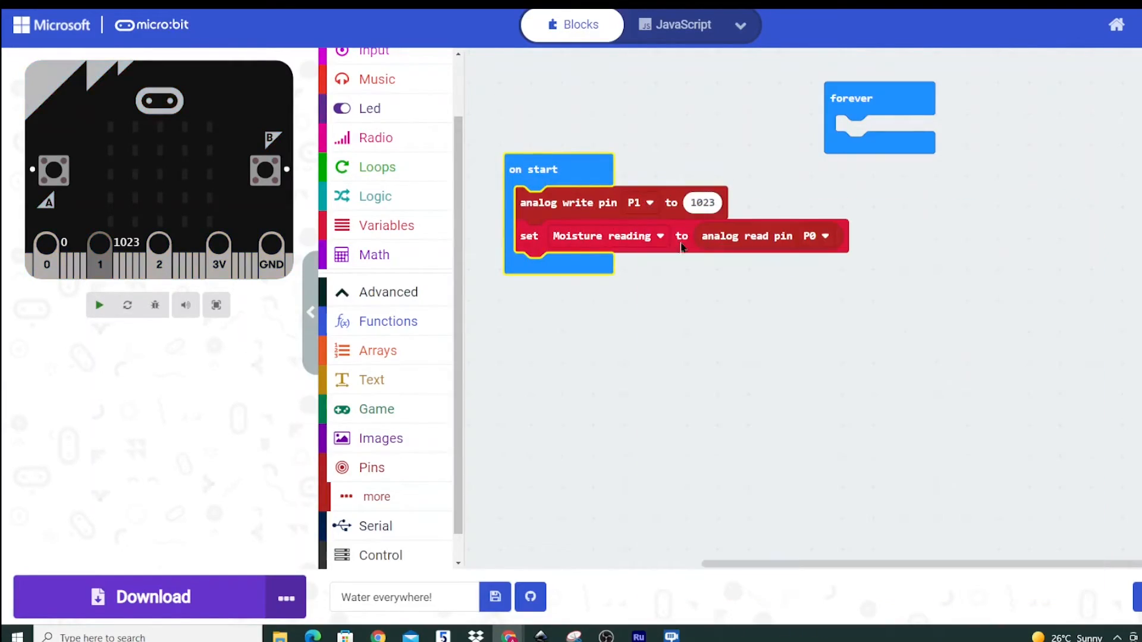
left_click(98, 304)
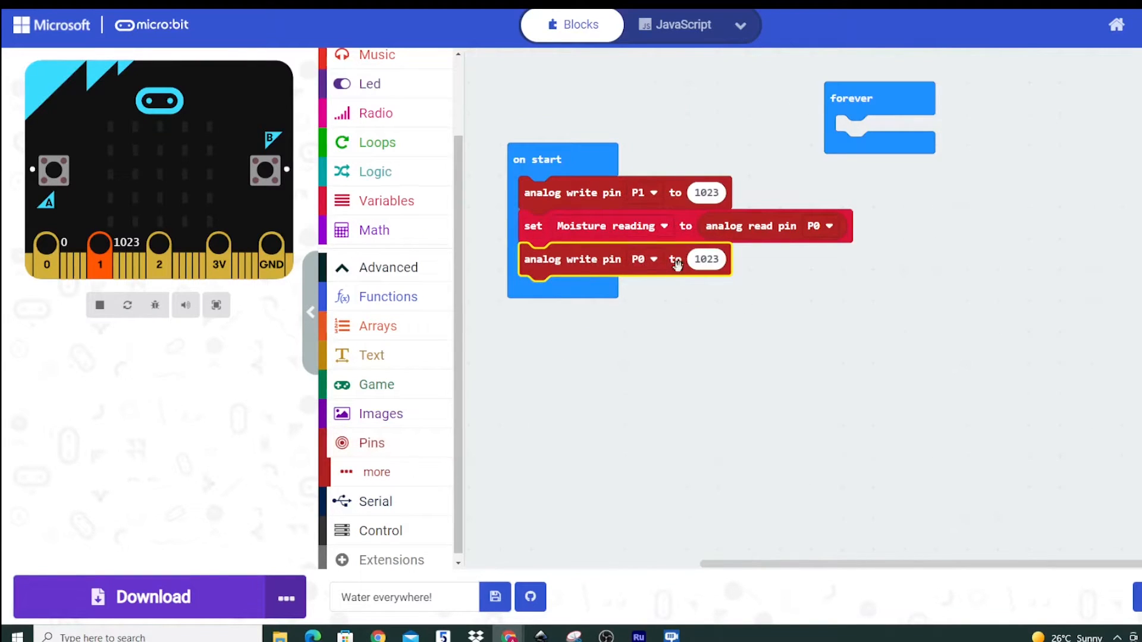
Step: Make the third write send 0 to pin P1, with a show number block beneath
left_click(643, 260)
type("0")
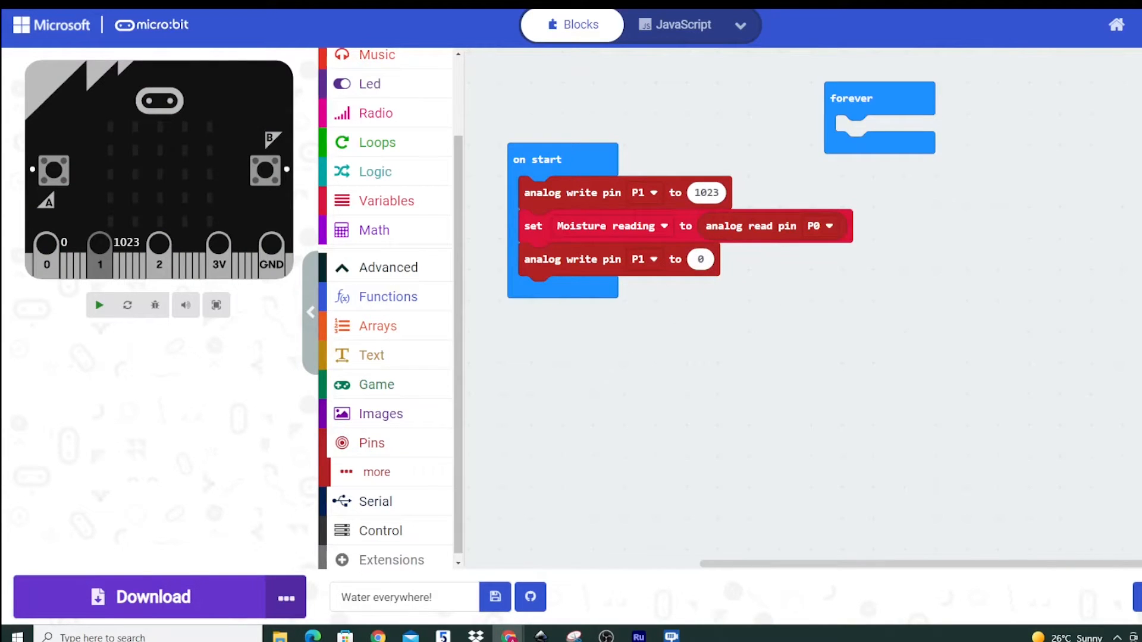
left_click(99, 305)
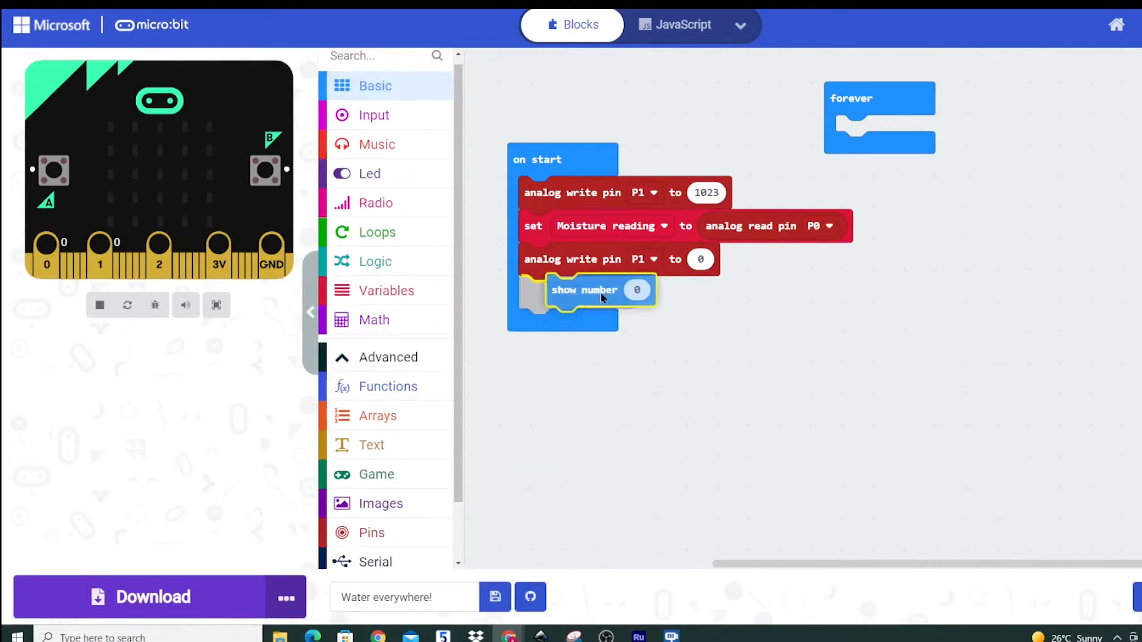
Step: Drop the Moisture reading variable into the show number slot
left_click(386, 289)
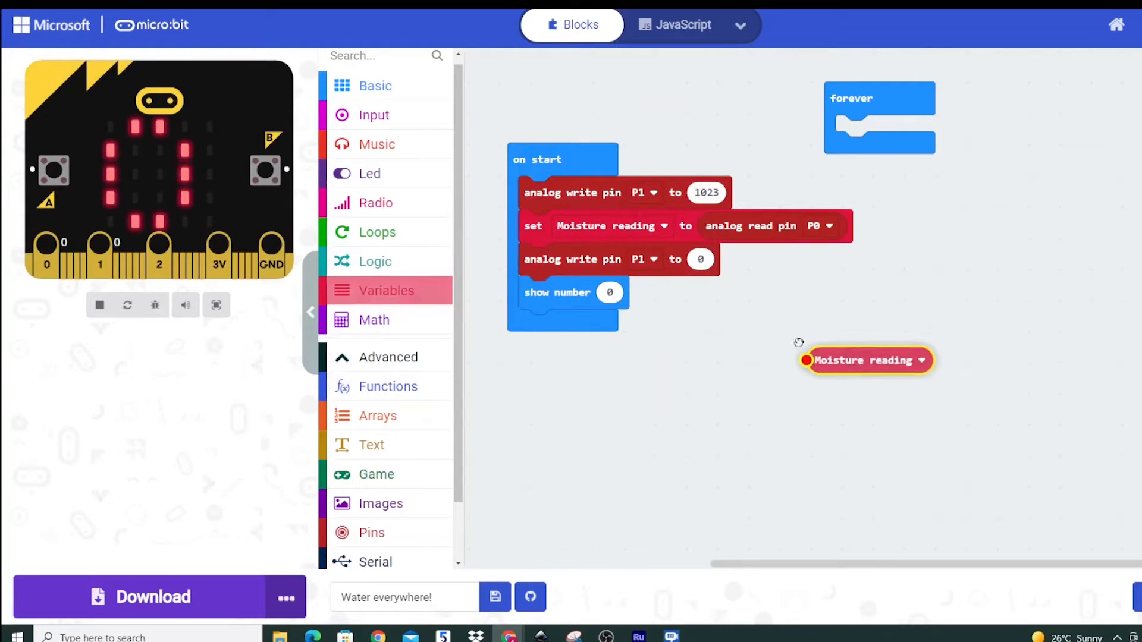
left_click_drag(865, 359, 659, 292)
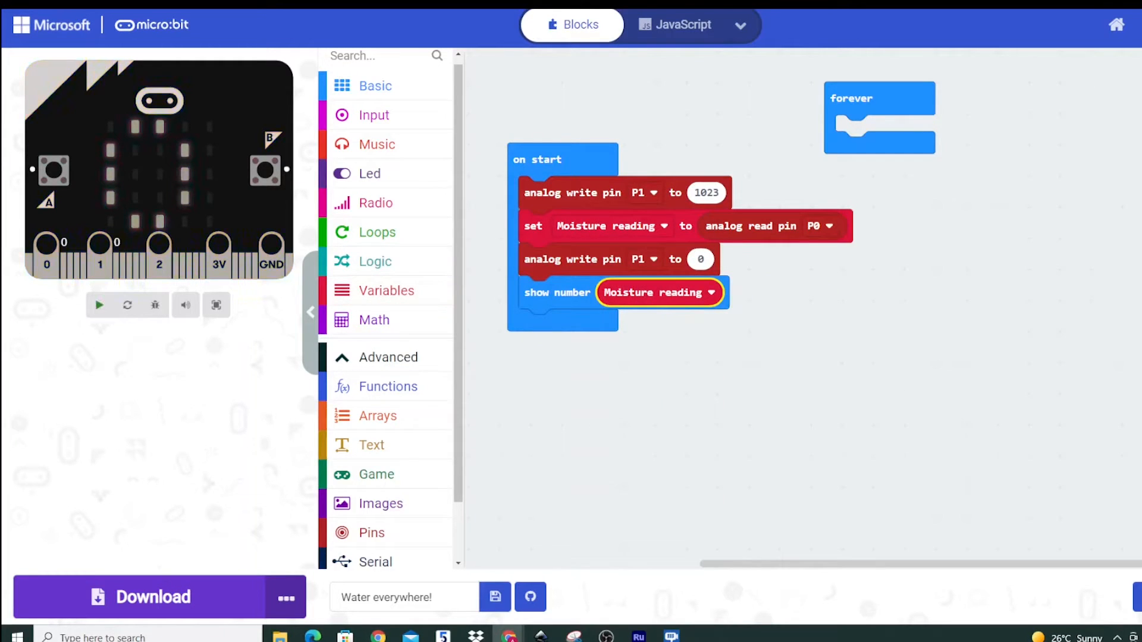
left_click(98, 305)
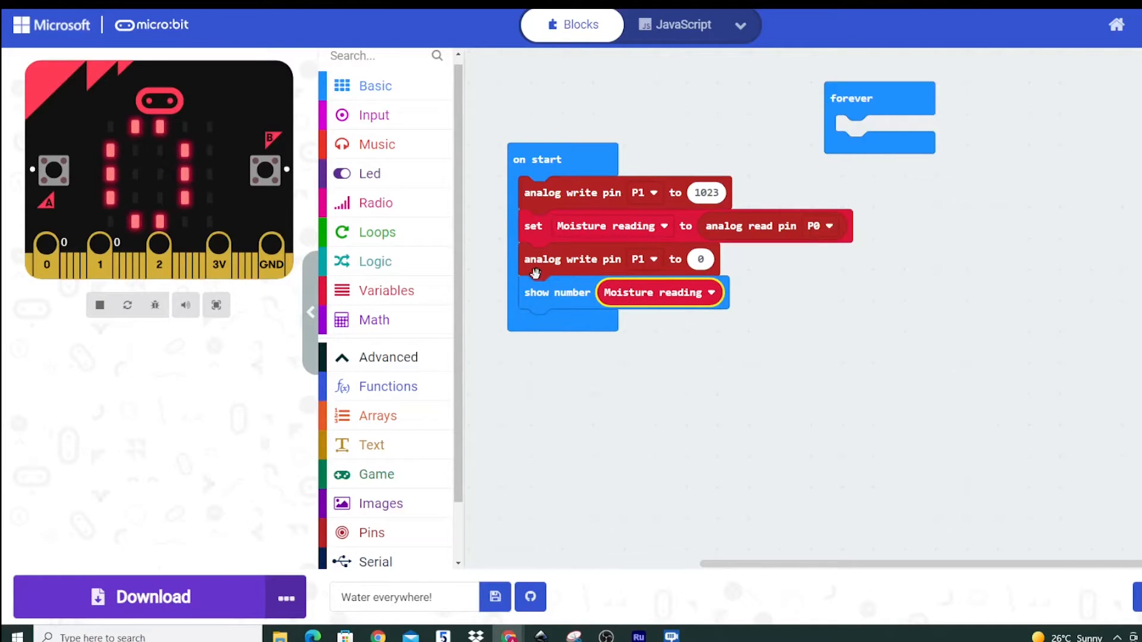
scroll("down", 3)
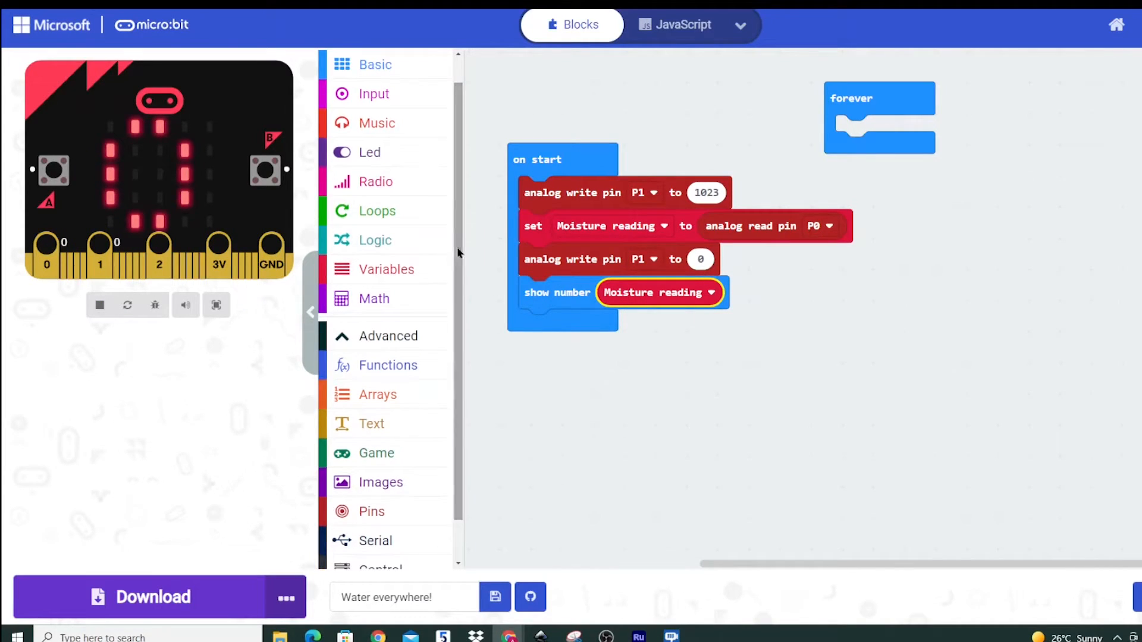
Step: Add an if block whose comparison checks against a threshold of 700
left_click(376, 240)
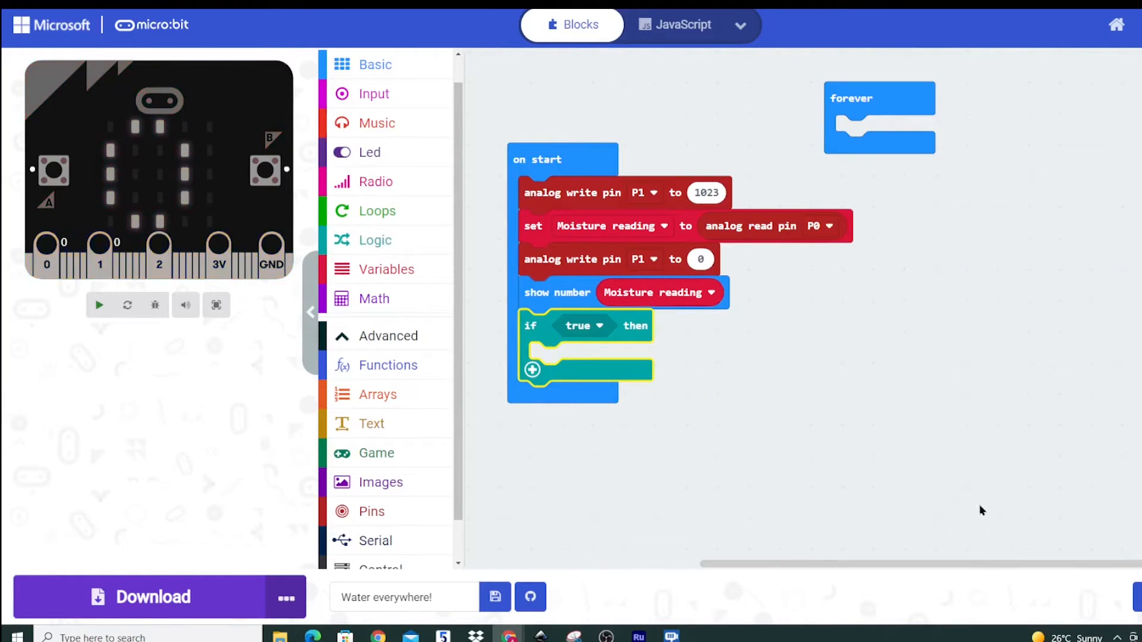
mouse_move(565, 276)
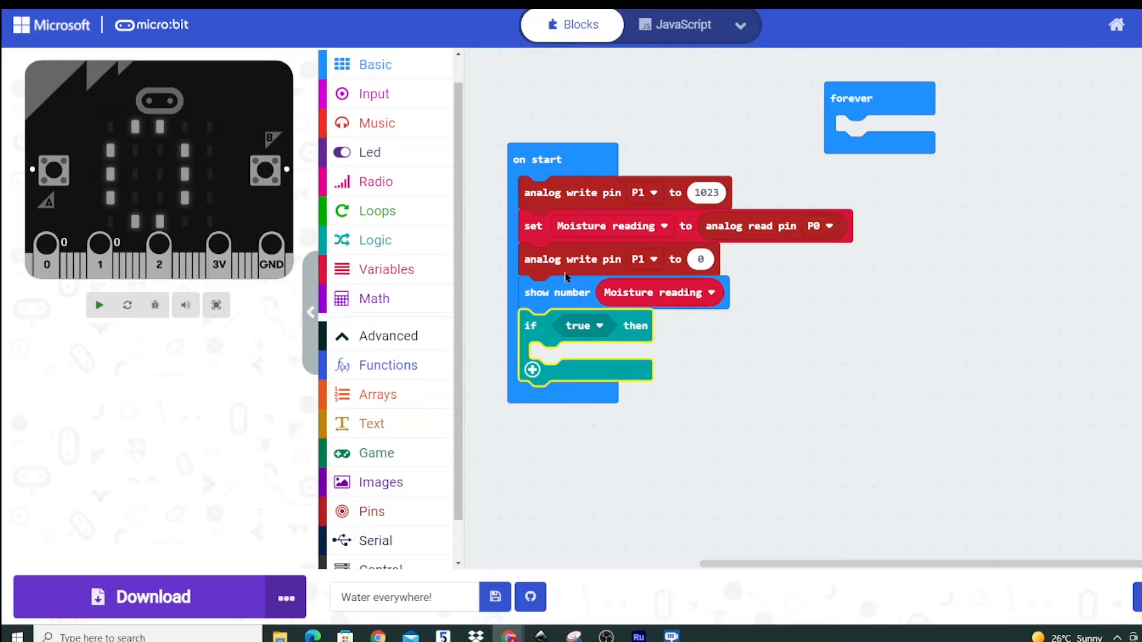
left_click(376, 210)
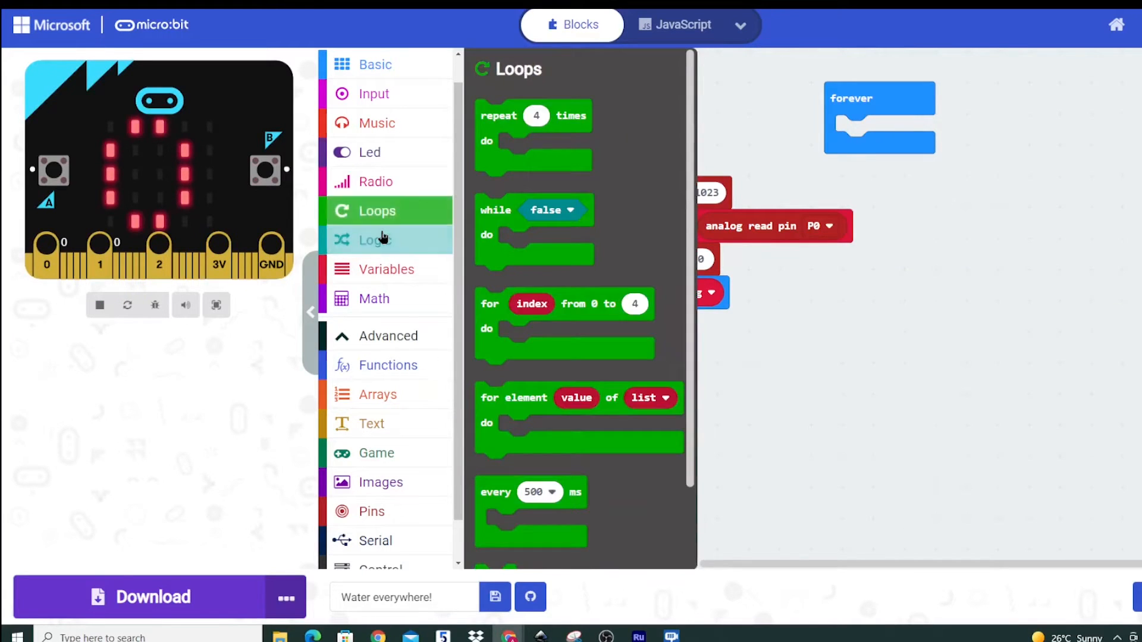
left_click(376, 240)
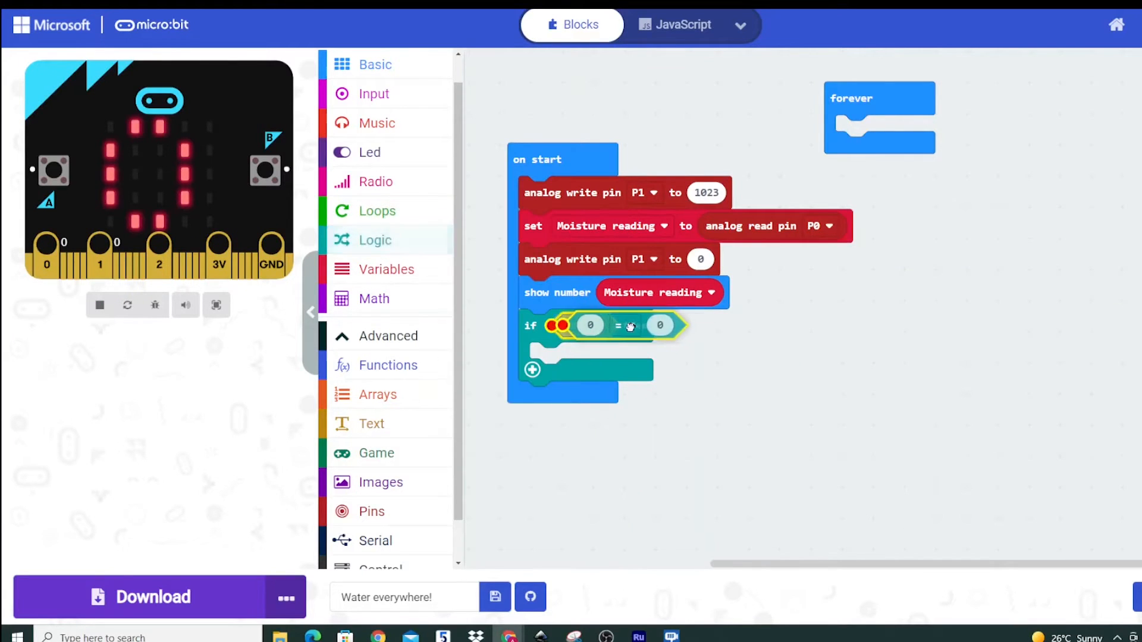
left_click(620, 325)
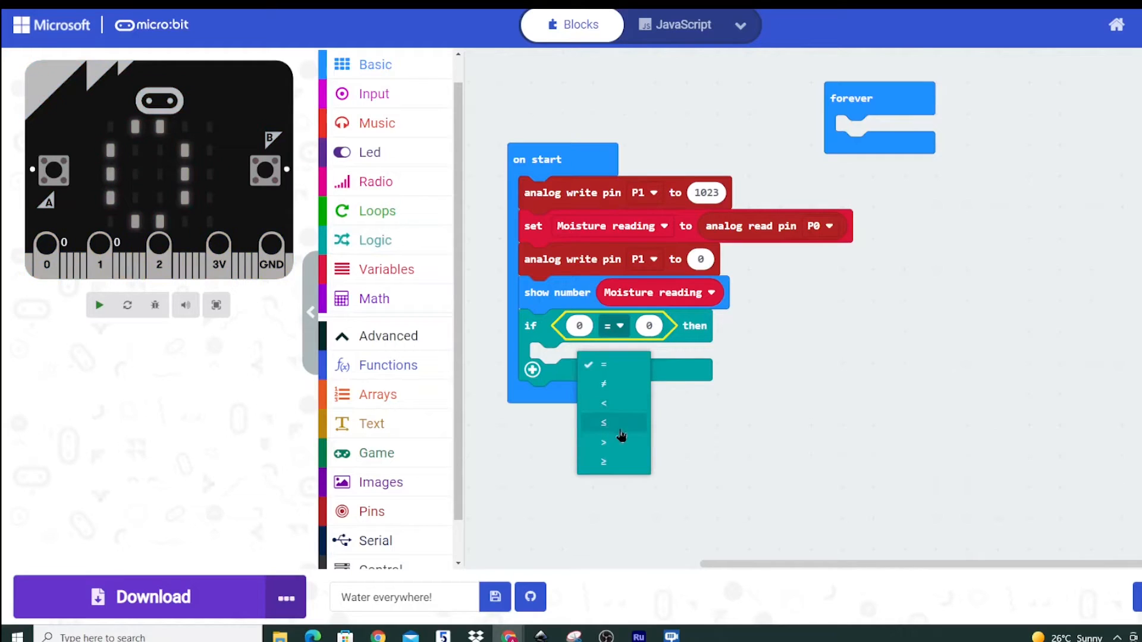
left_click(603, 443)
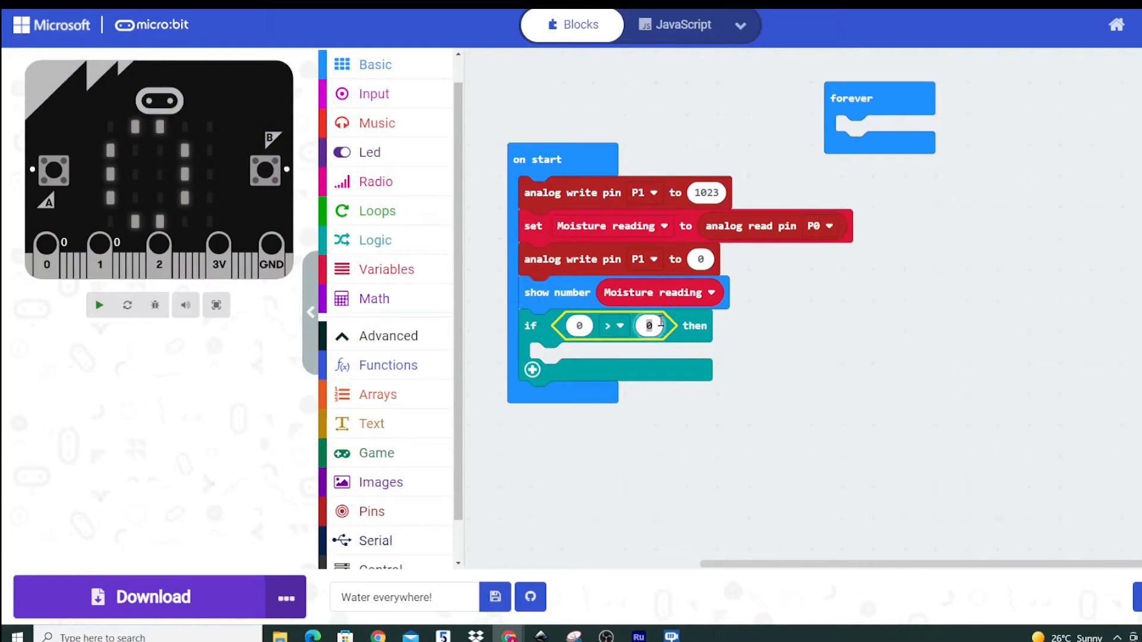
type("700")
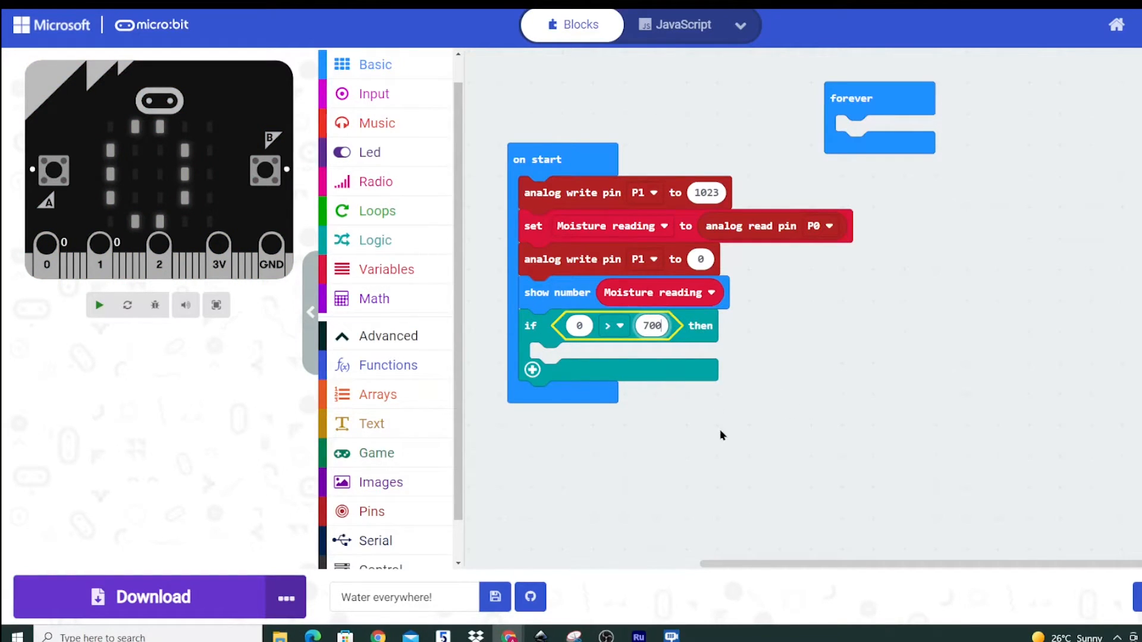
left_click(98, 304)
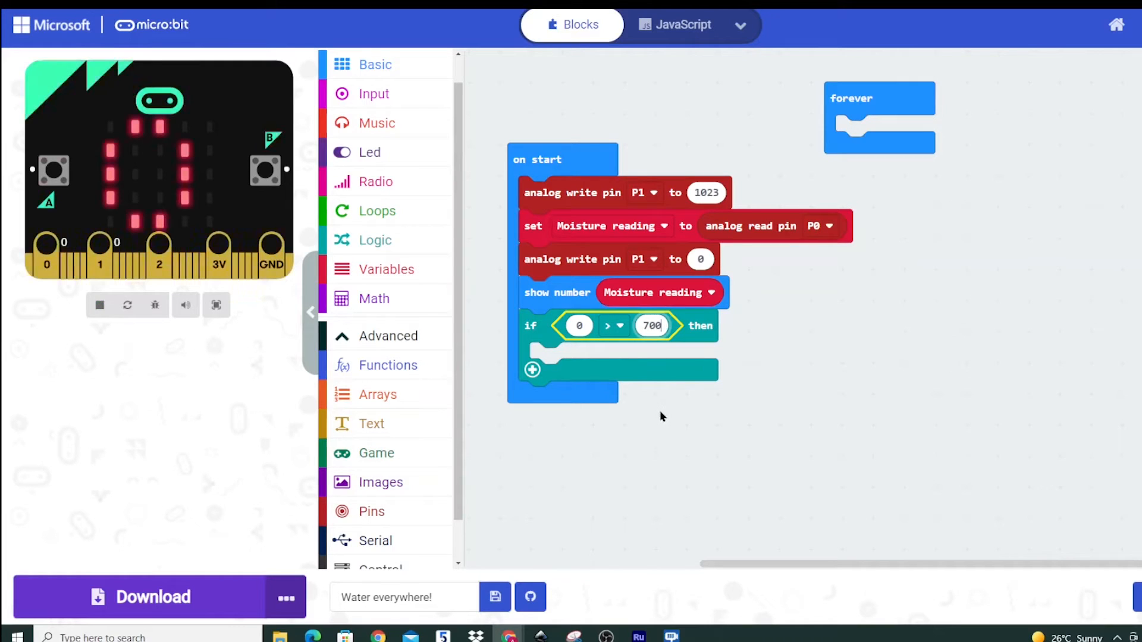
mouse_move(392, 211)
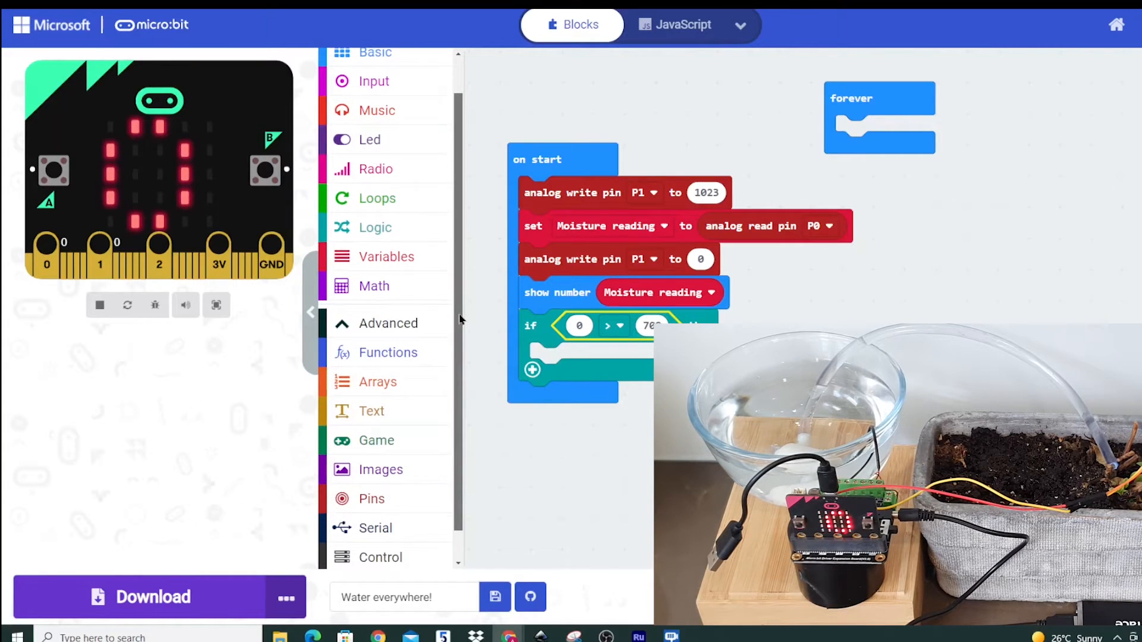
Step: Switch the operator to less than and put Moisture reading in the left slot
left_click(618, 325)
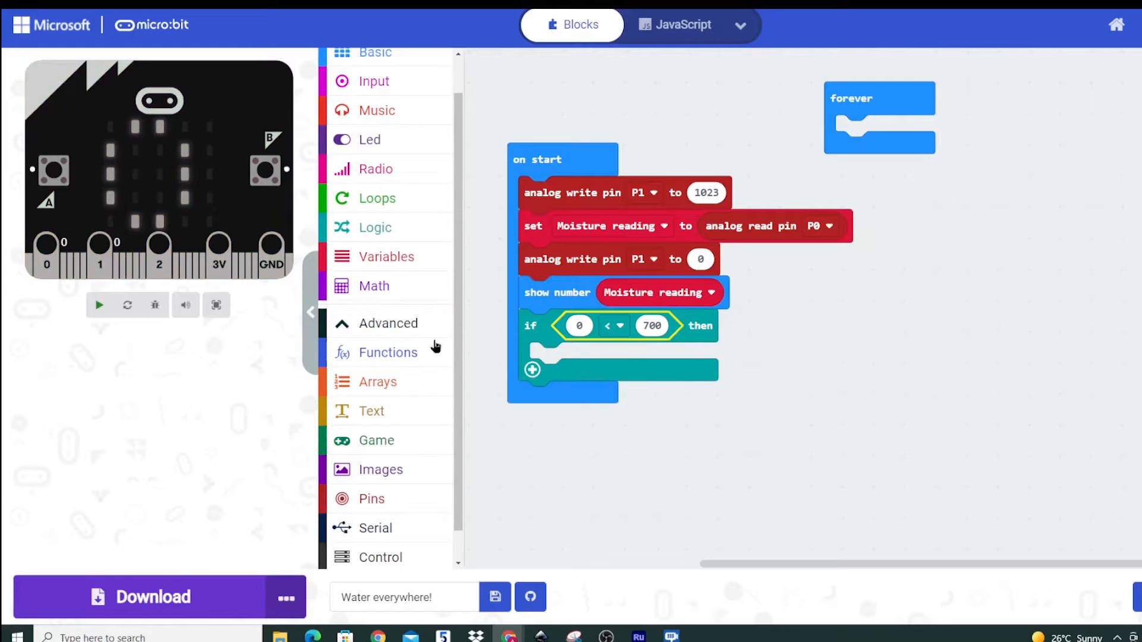
left_click(387, 257)
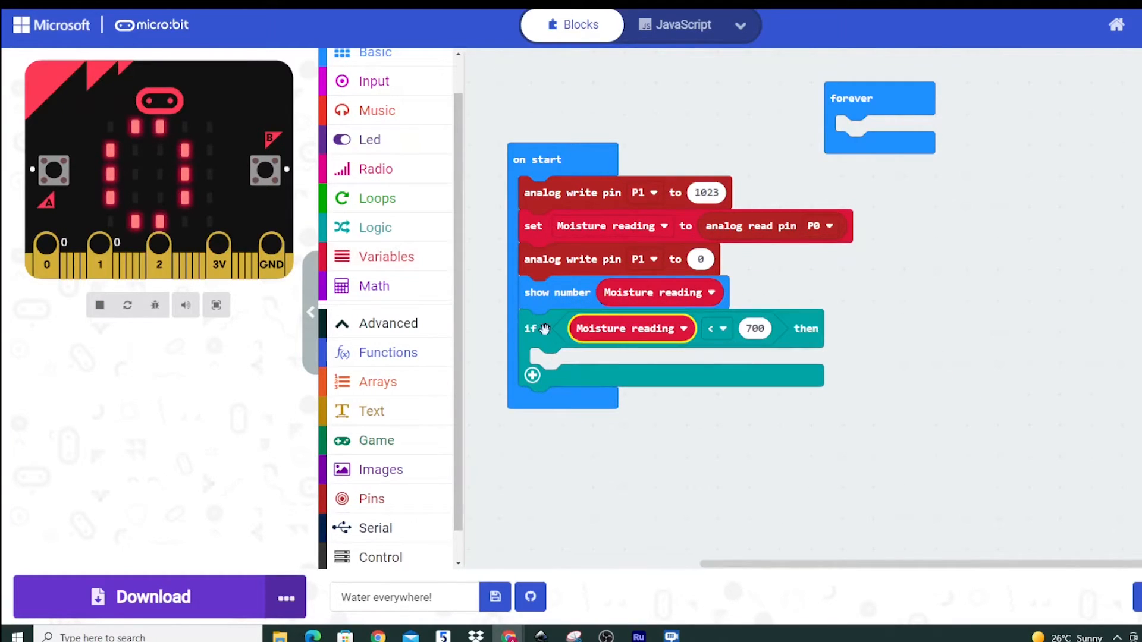
left_click(100, 304)
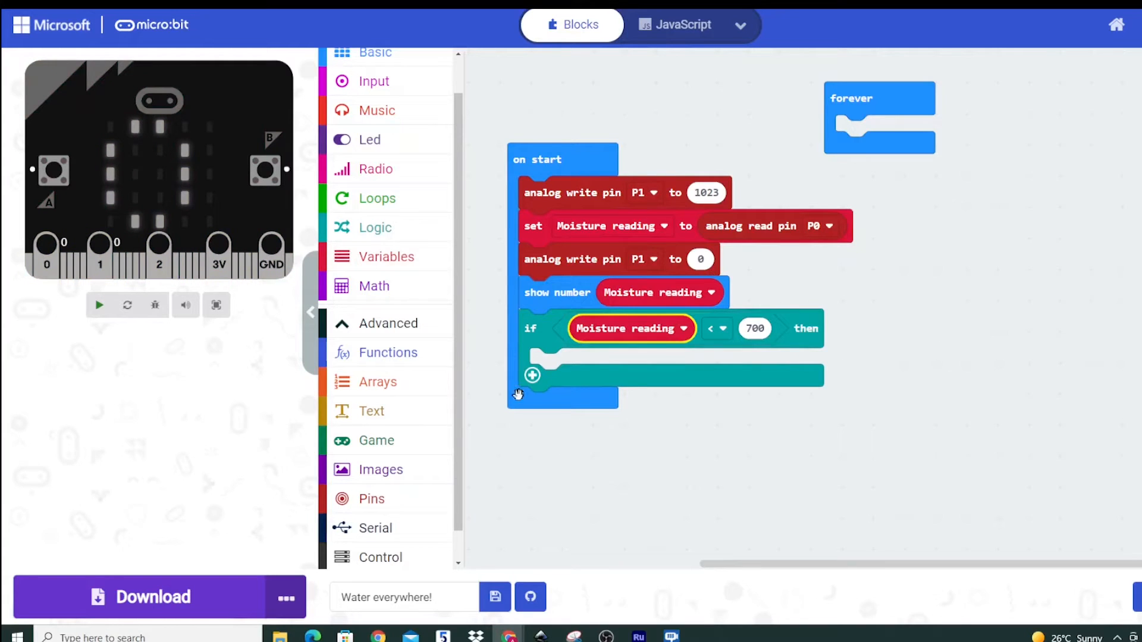
left_click(99, 305)
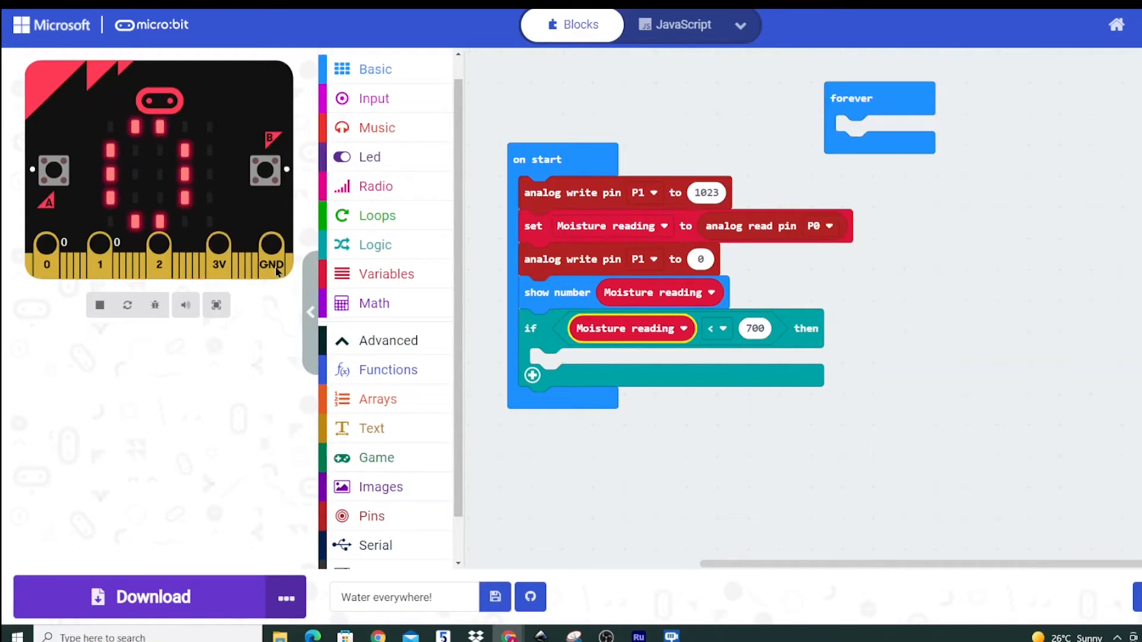
mouse_move(466, 458)
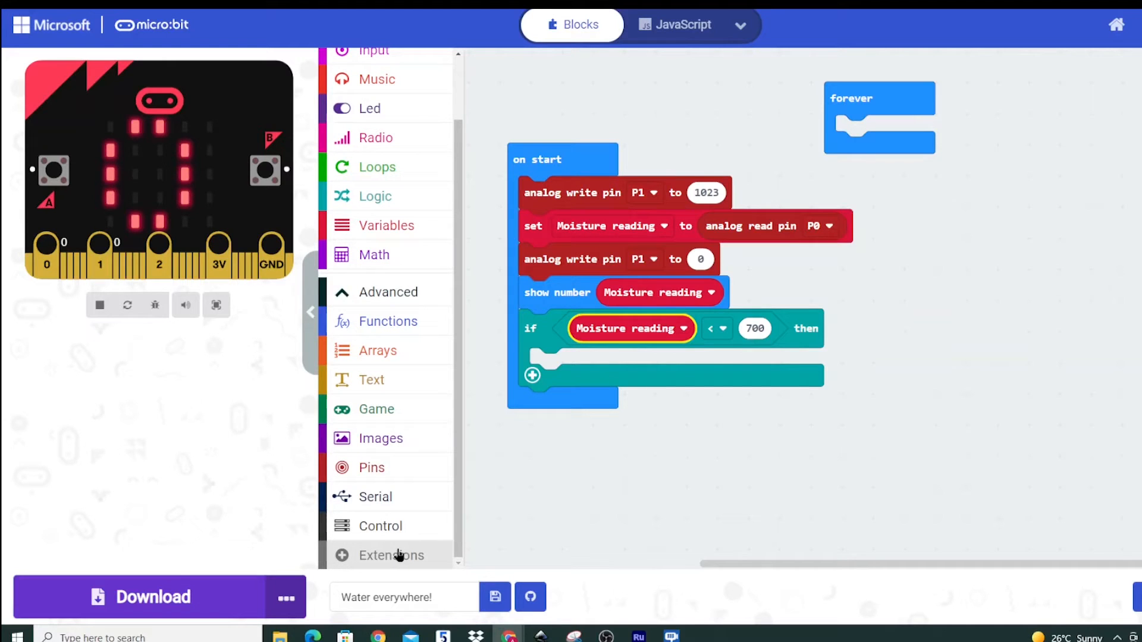
Step: Open the Extensions gallery from the bottom of the toolbox
left_click(392, 555)
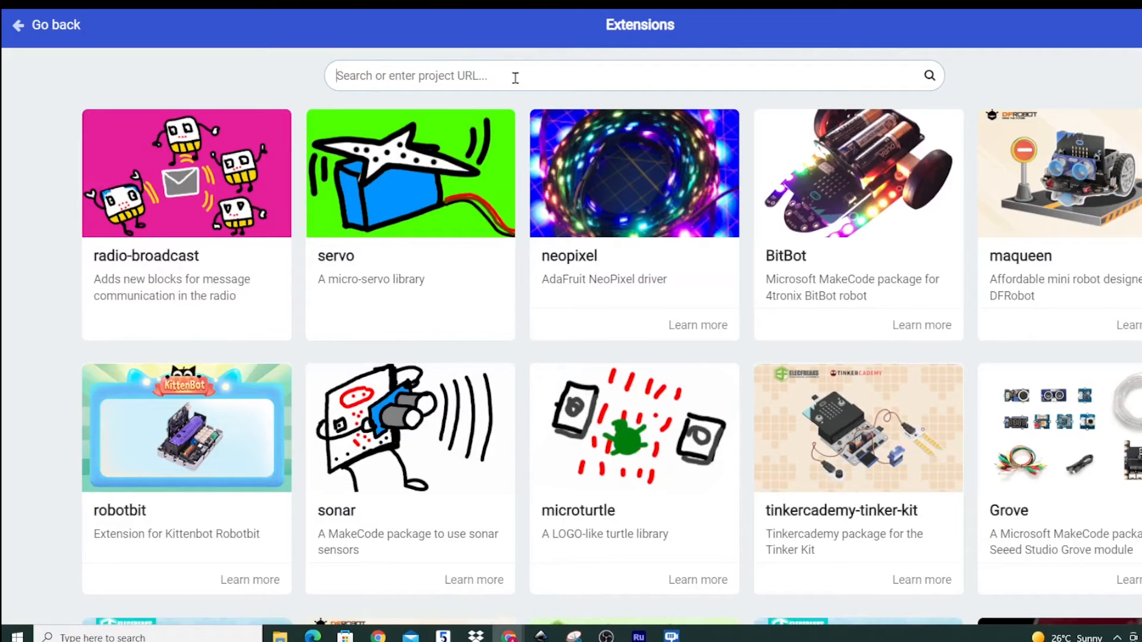
type("https://github.com/DFRobot/pxt-motor")
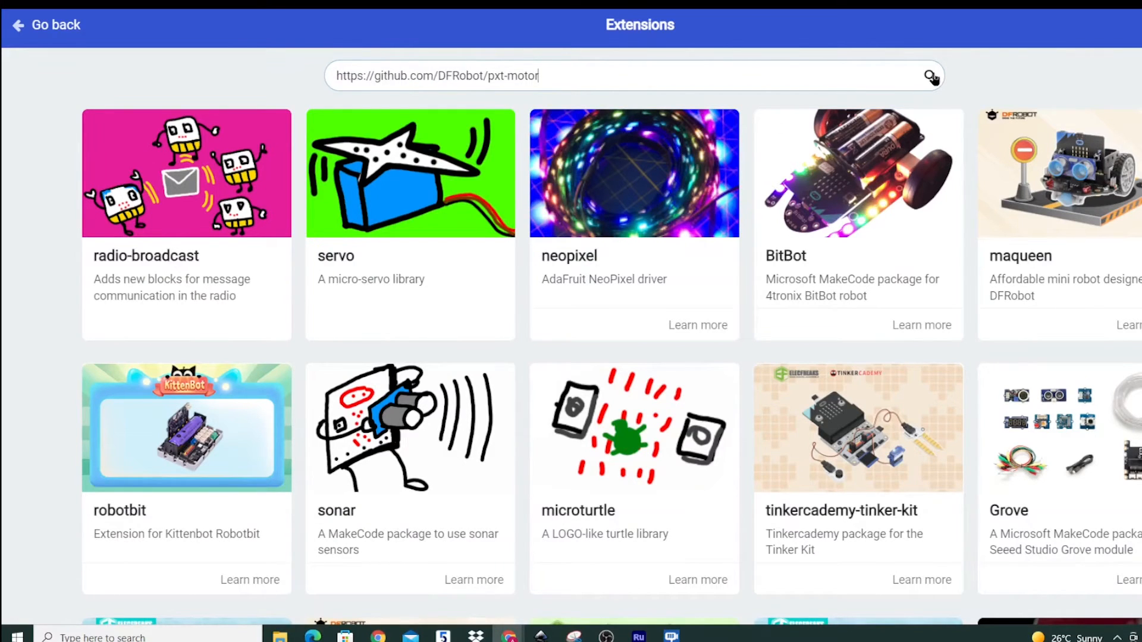
mouse_move(932, 78)
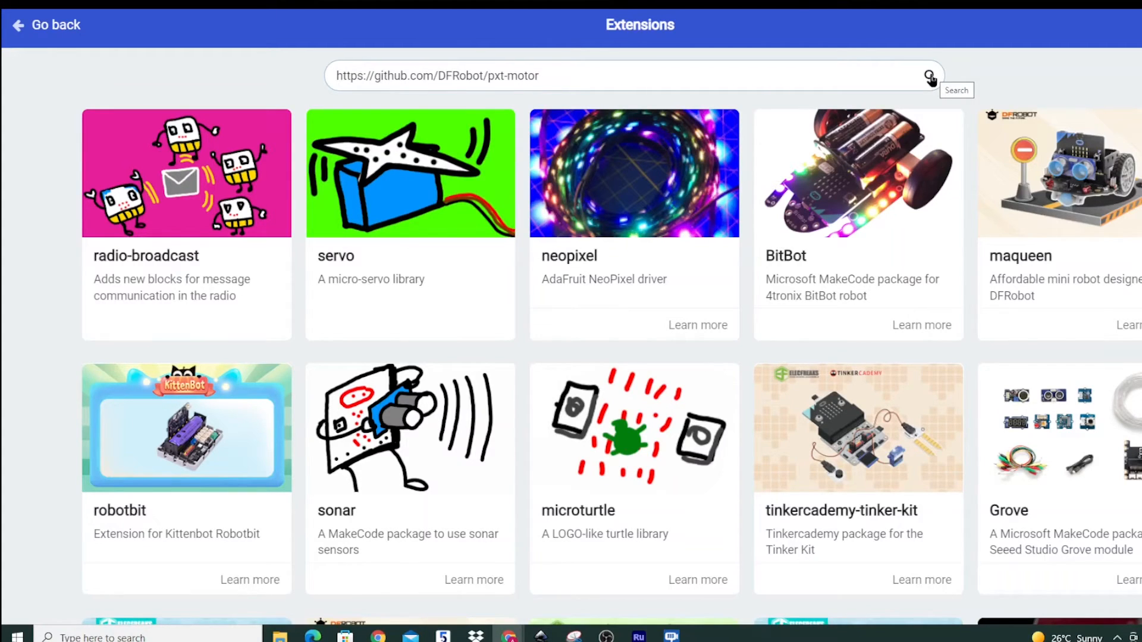
left_click(932, 76)
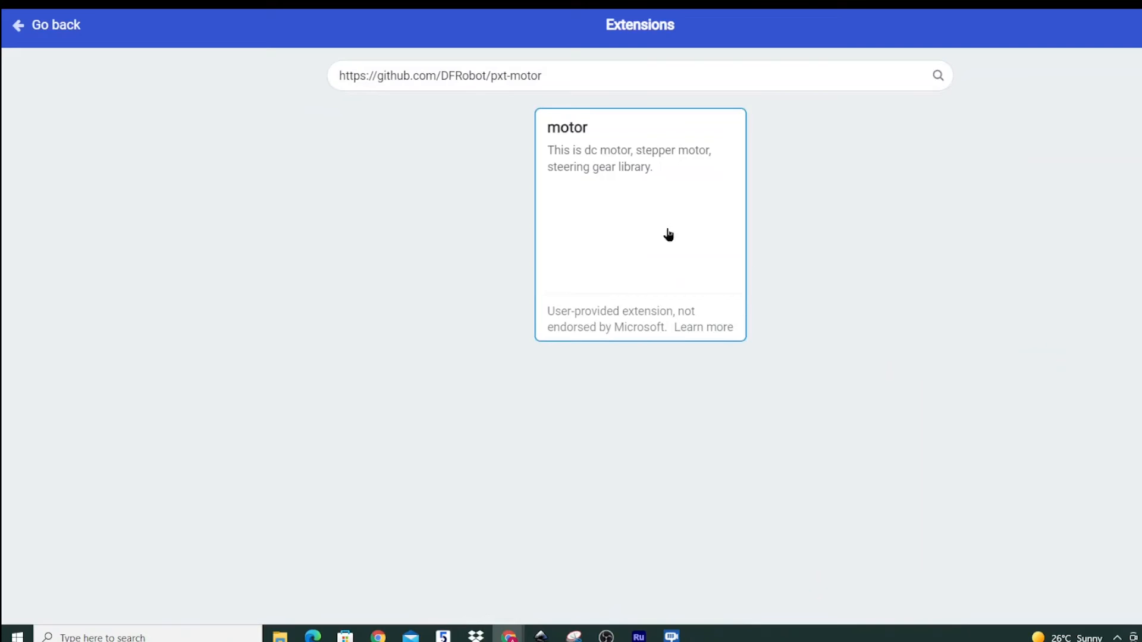
left_click(640, 224)
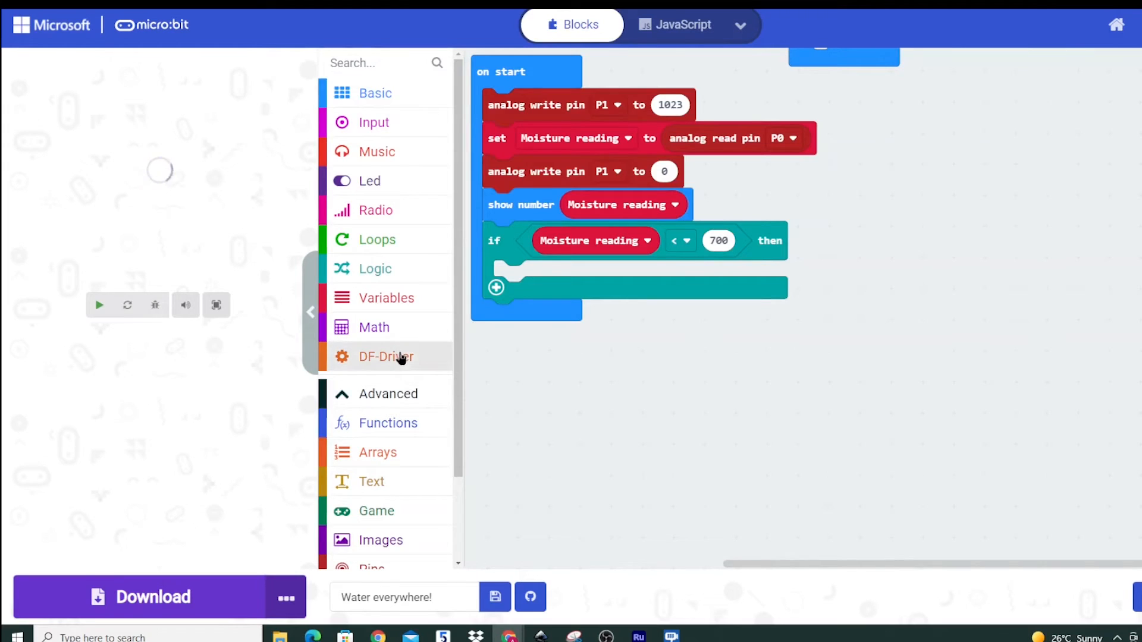
Step: Place a Motor M1 clockwise block at speed 255 inside the if branch
left_click(386, 356)
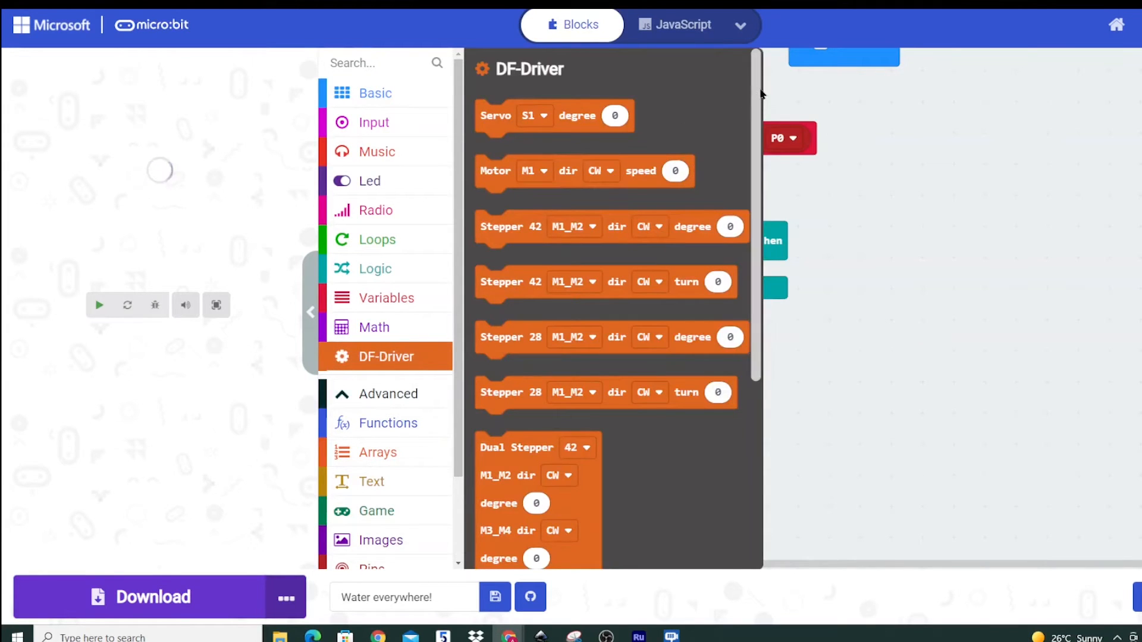
left_click(99, 305)
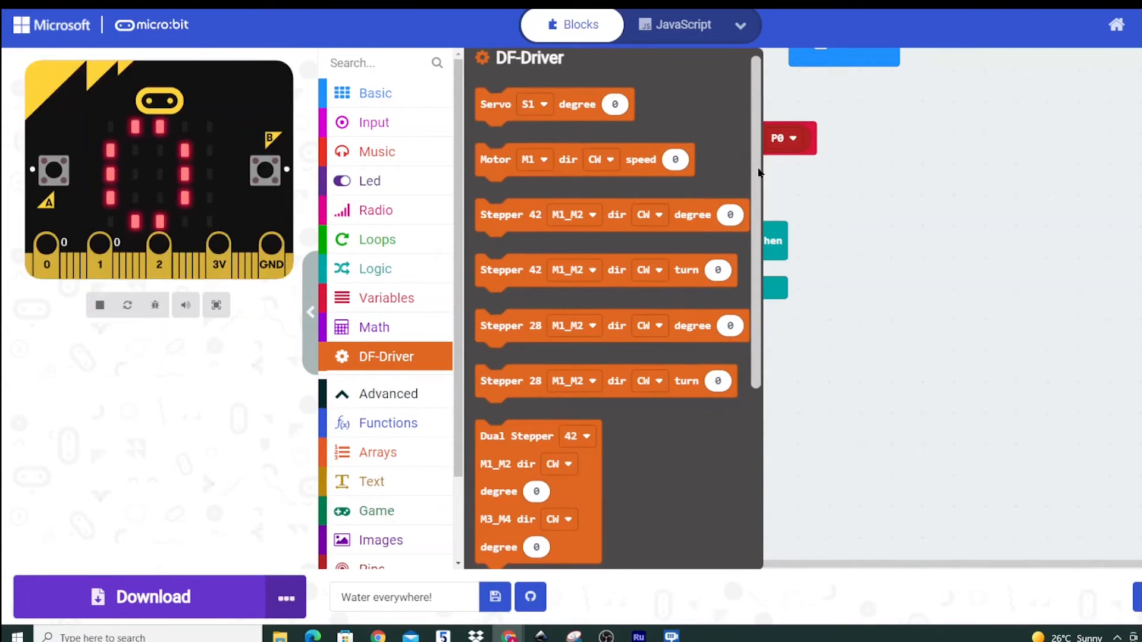
scroll("down", 3)
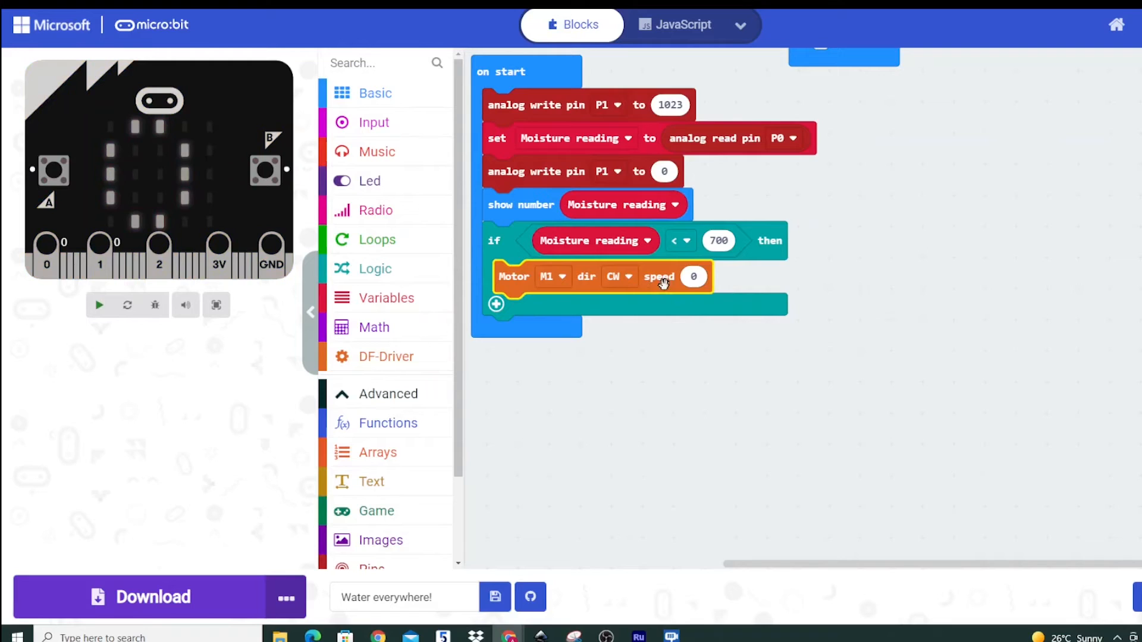
left_click(692, 277)
type("255")
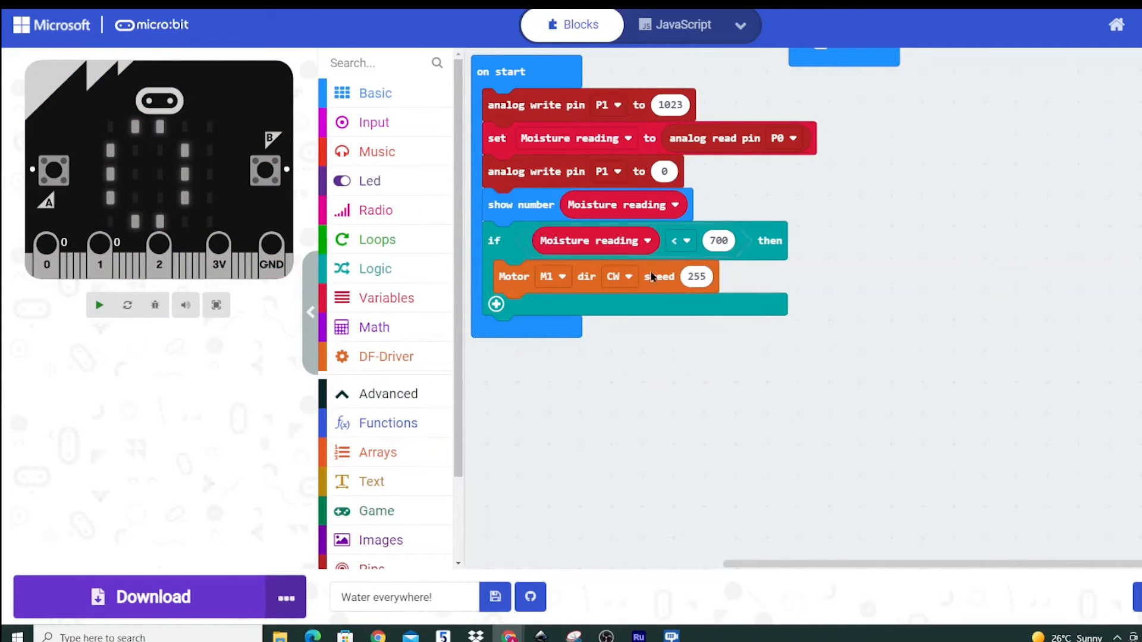
left_click(99, 305)
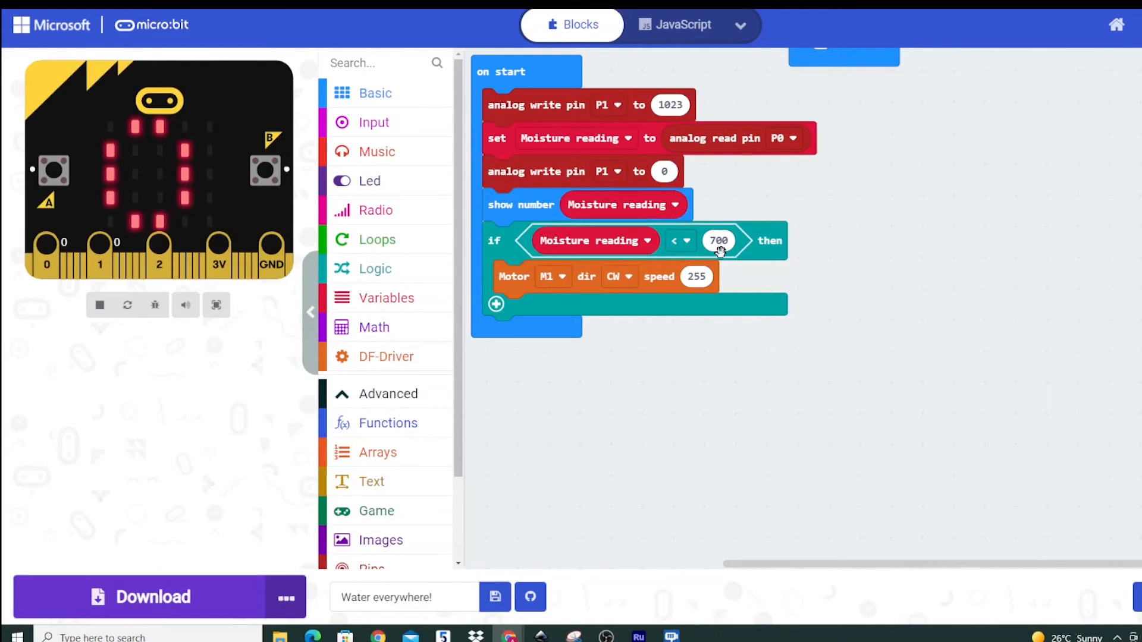
left_click(374, 93)
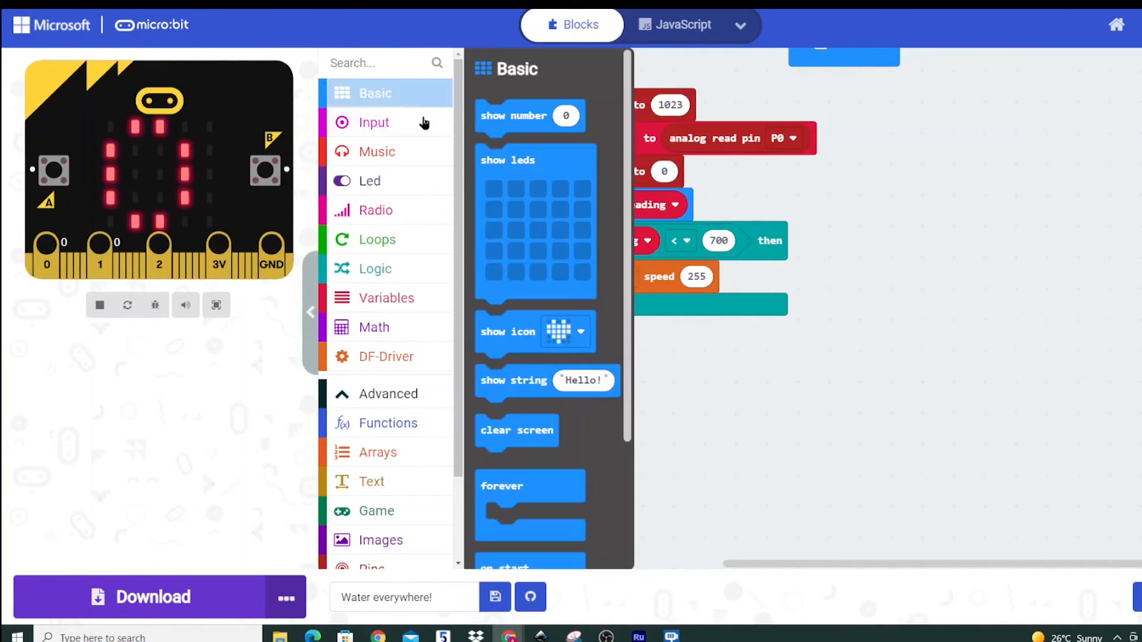
Step: Add a 2000 ms pause after the motor run, followed by Motor stop M1
scroll("down", 3)
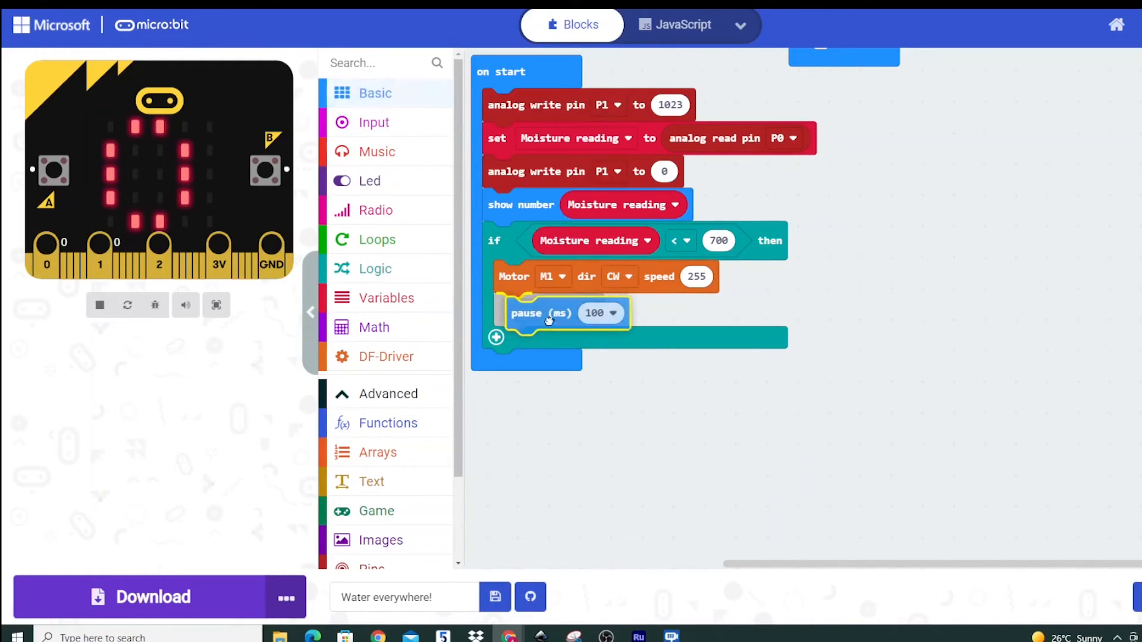
type("2000")
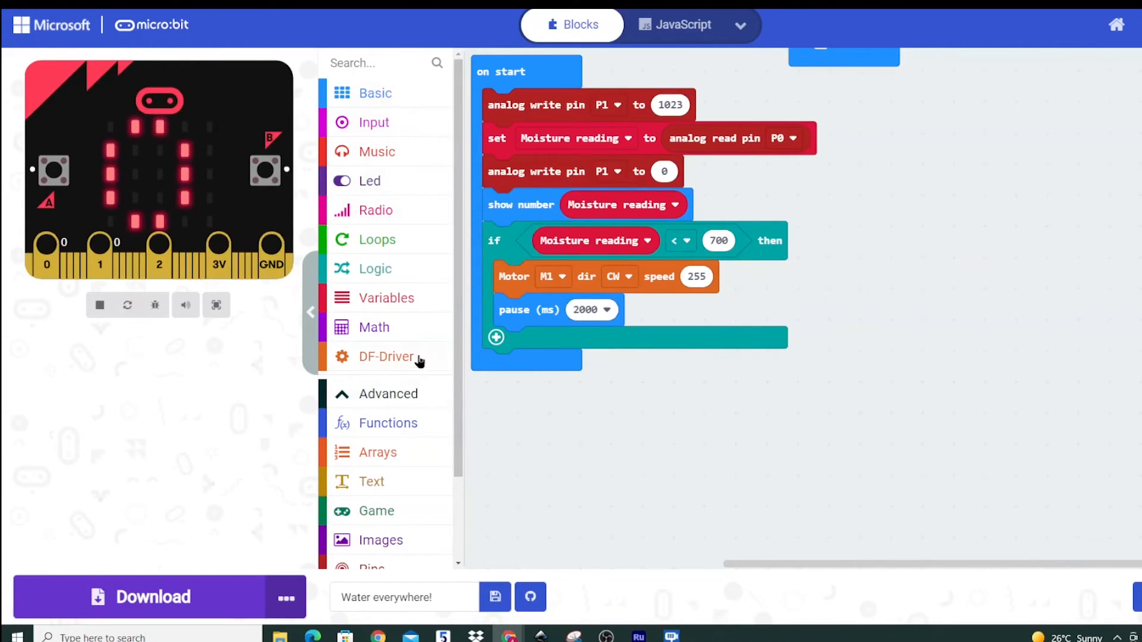
left_click(386, 357)
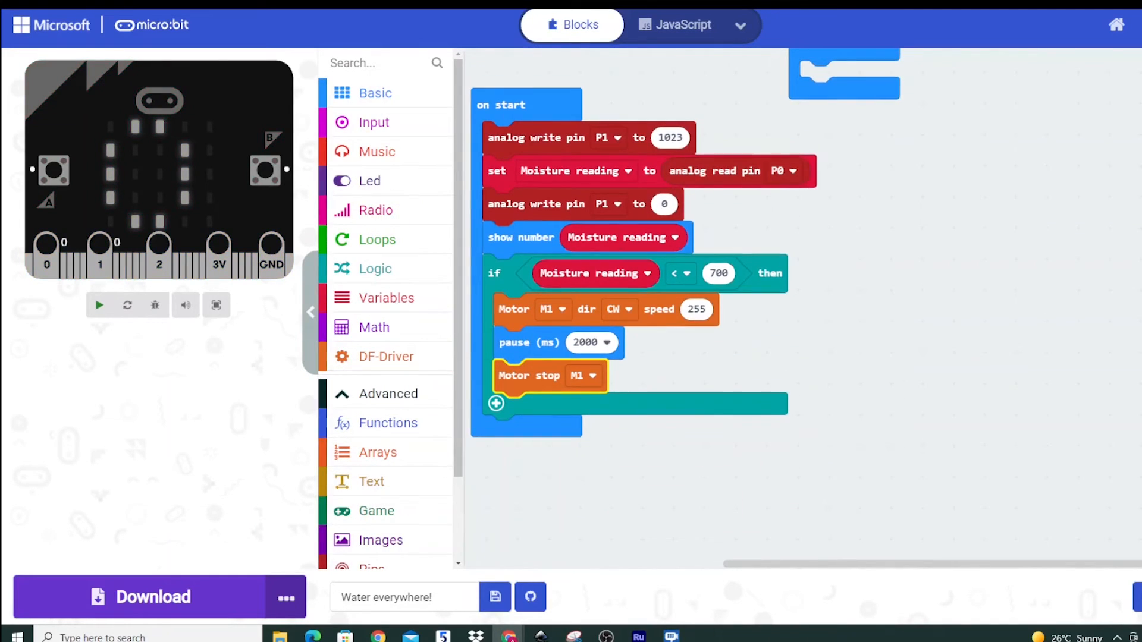
mouse_move(400, 247)
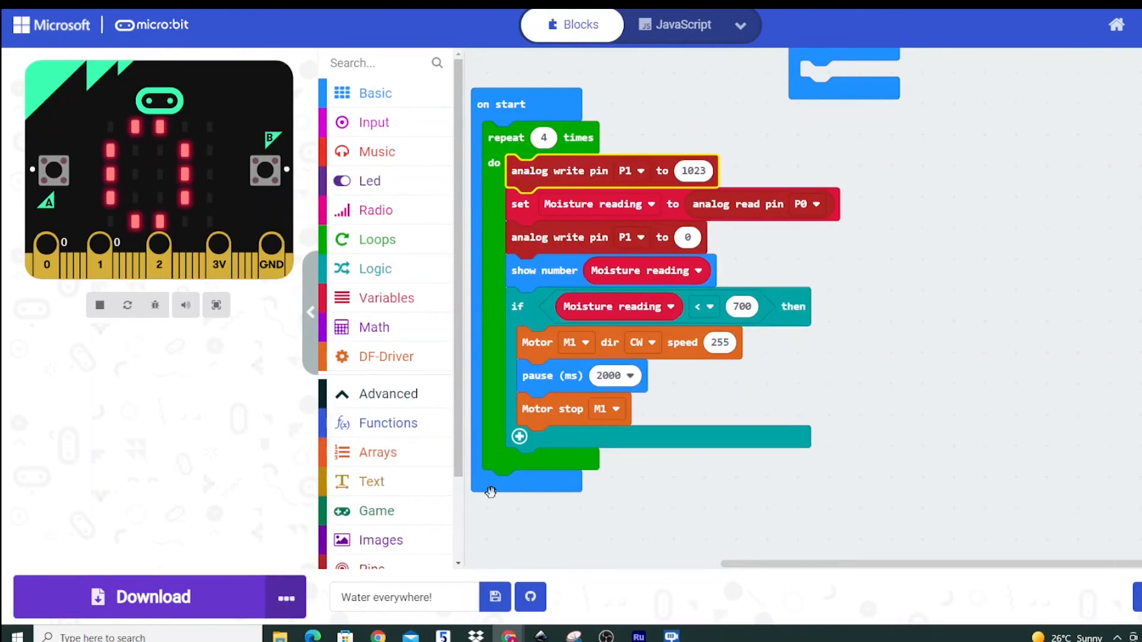
Step: Wrap the entire on-start sequence inside a 'repeat 4 times' loop block
left_click(99, 304)
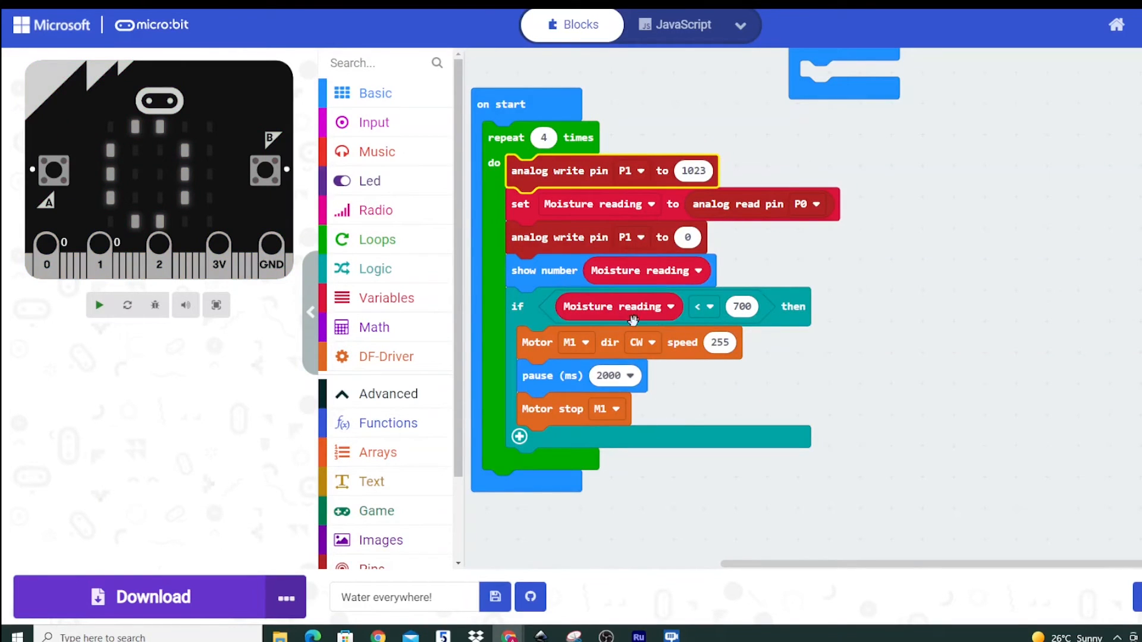
left_click(98, 305)
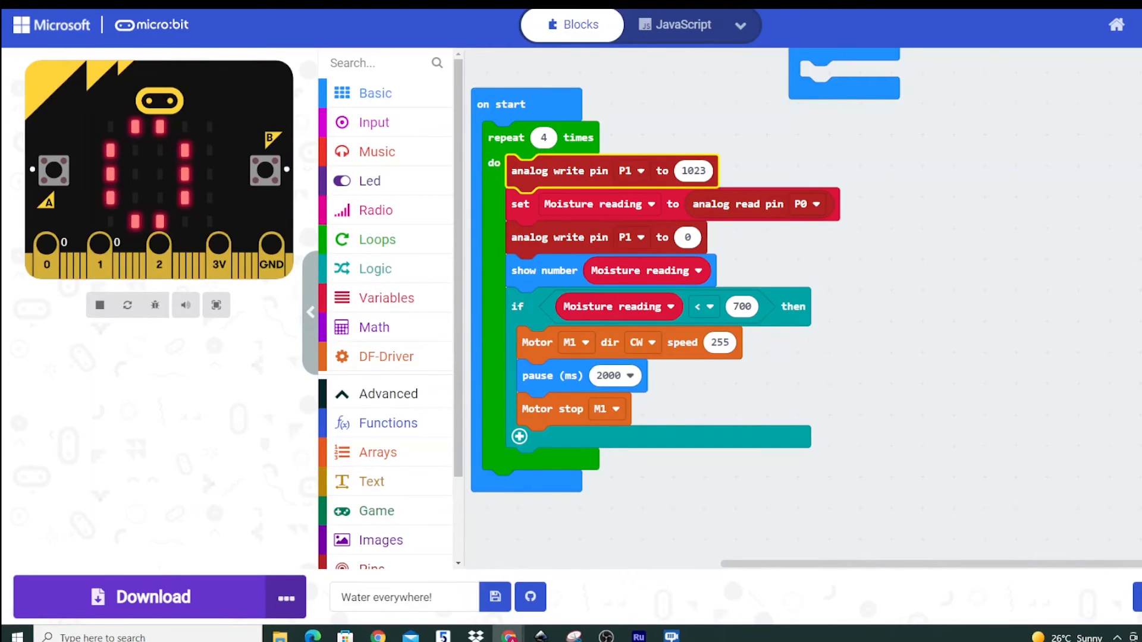
mouse_move(613, 210)
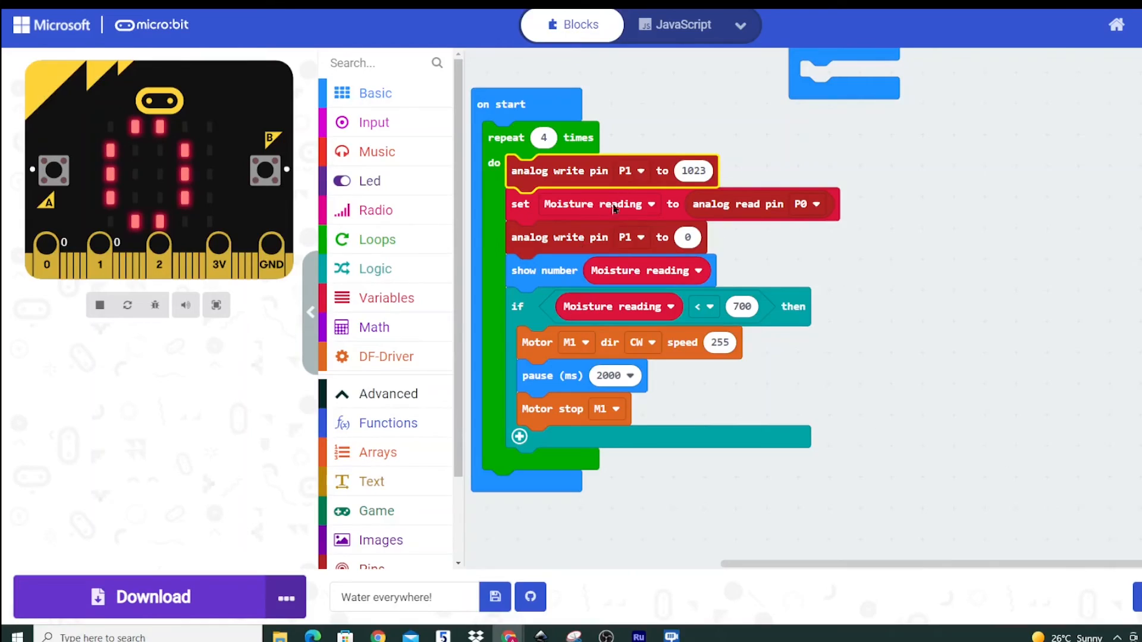